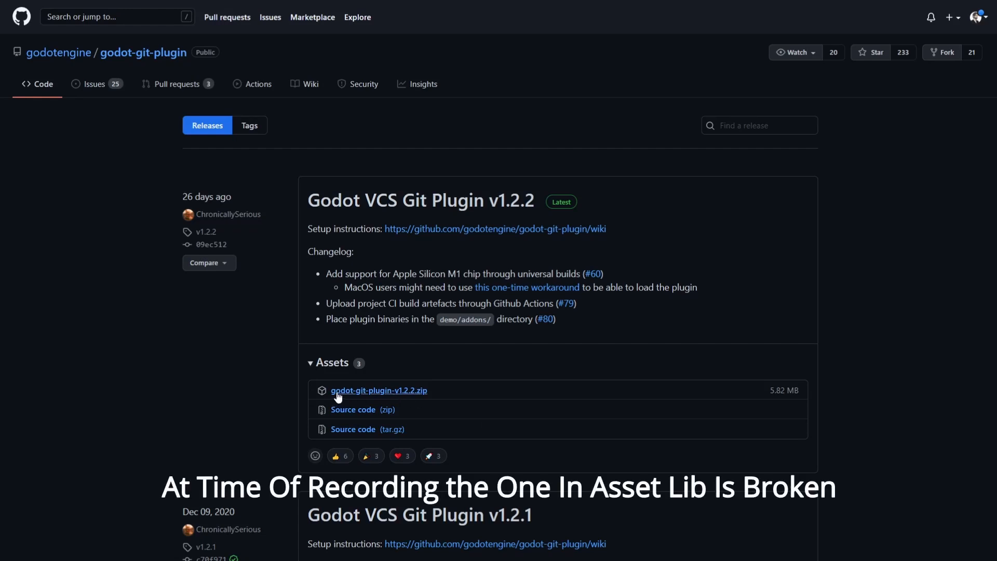
mouse_move(401, 399)
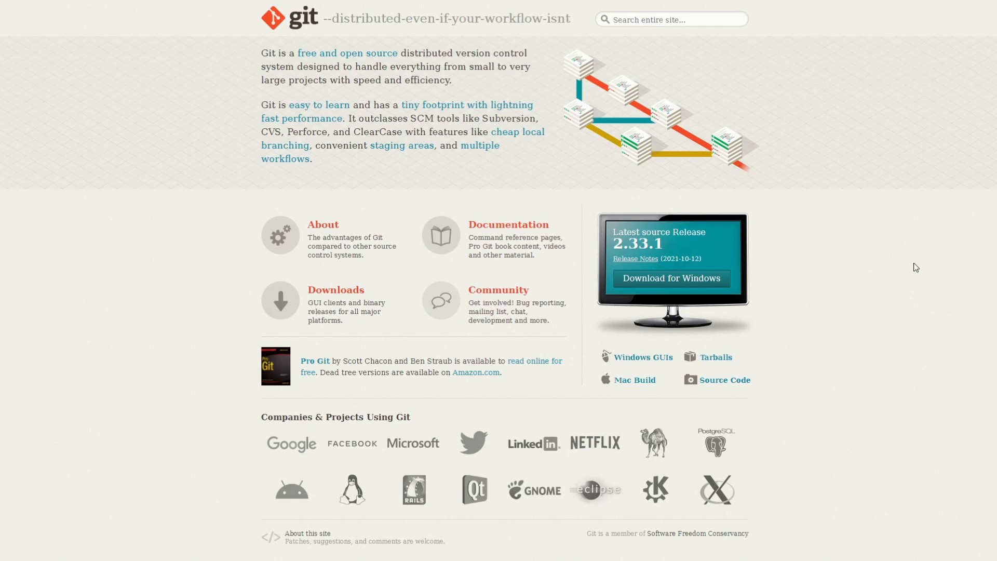
mouse_move(688, 286)
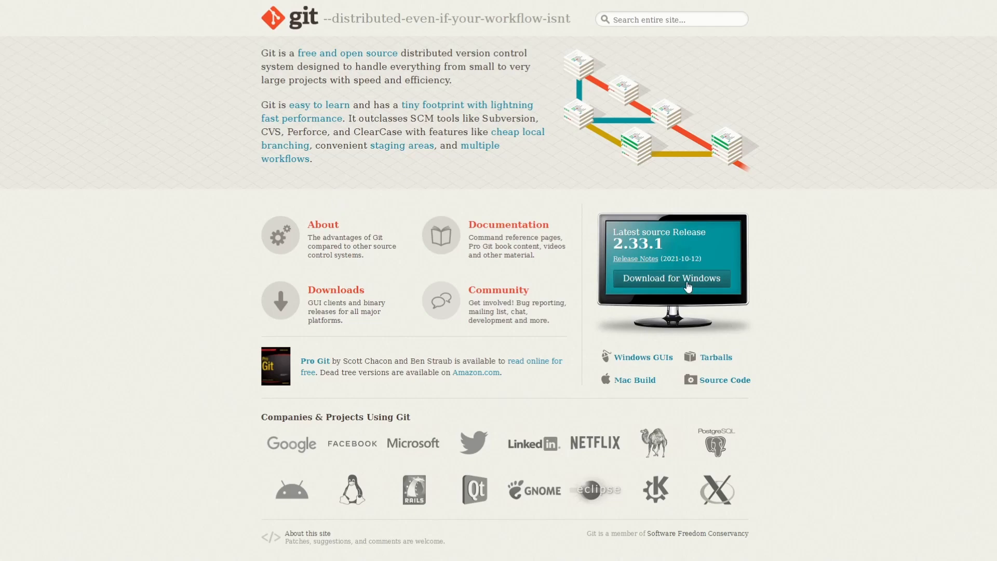
Download the latest Git 2.33.1 64-bit installer for Windows.
click(673, 278)
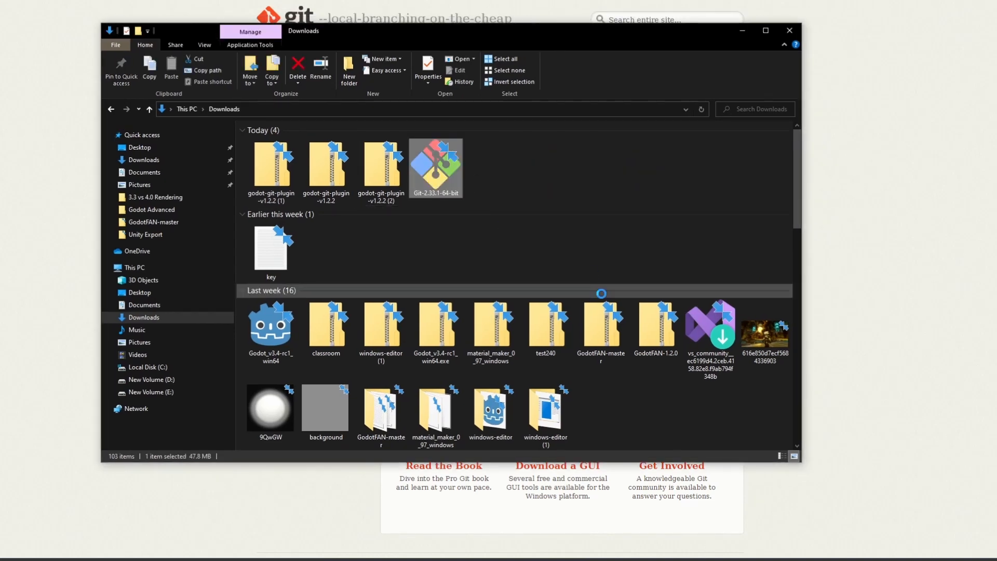
Accept every default in the Git Setup wizard (components, branch name, OpenSSH, credential helper) and start installing.
click(499, 347)
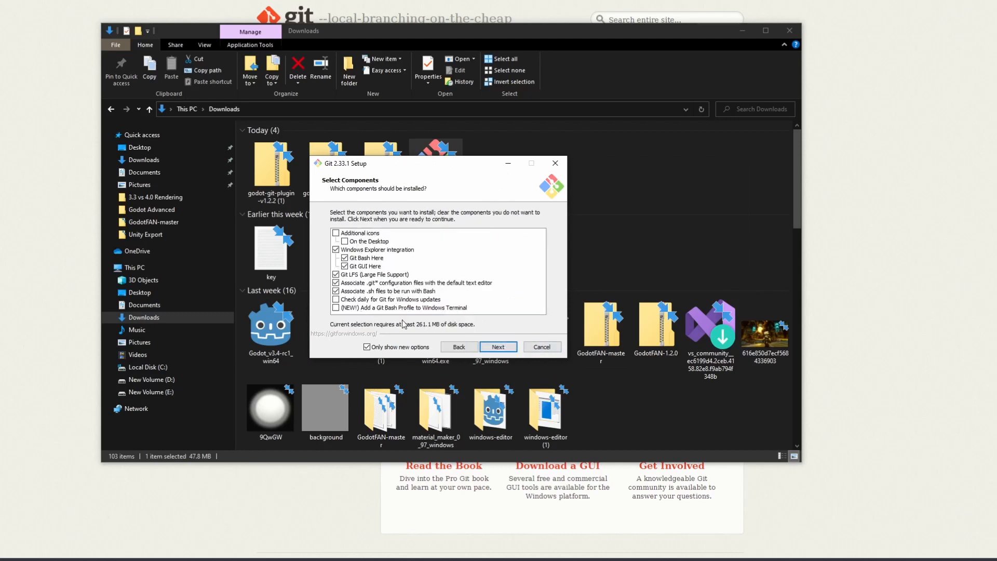
click(498, 347)
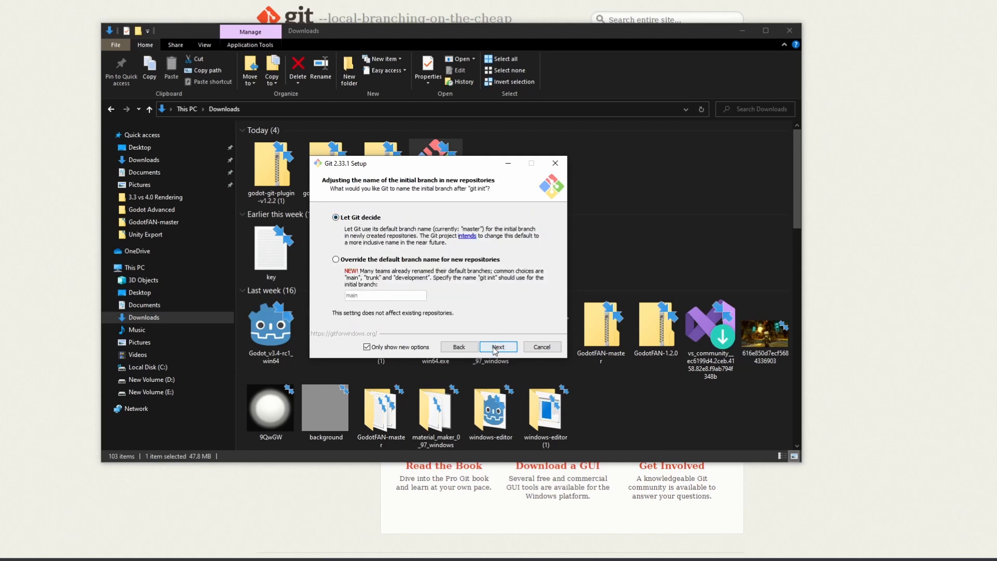
click(498, 347)
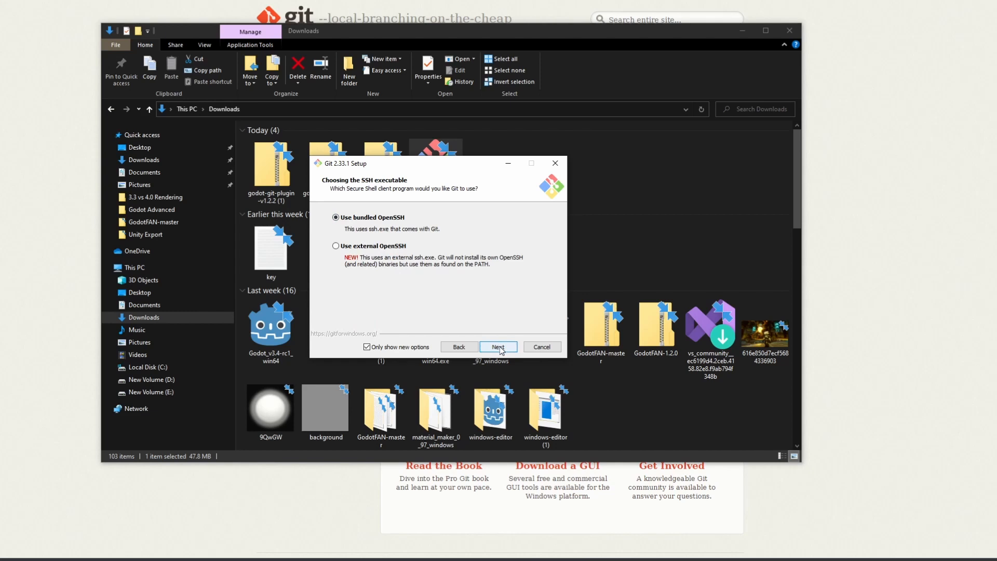
click(498, 346)
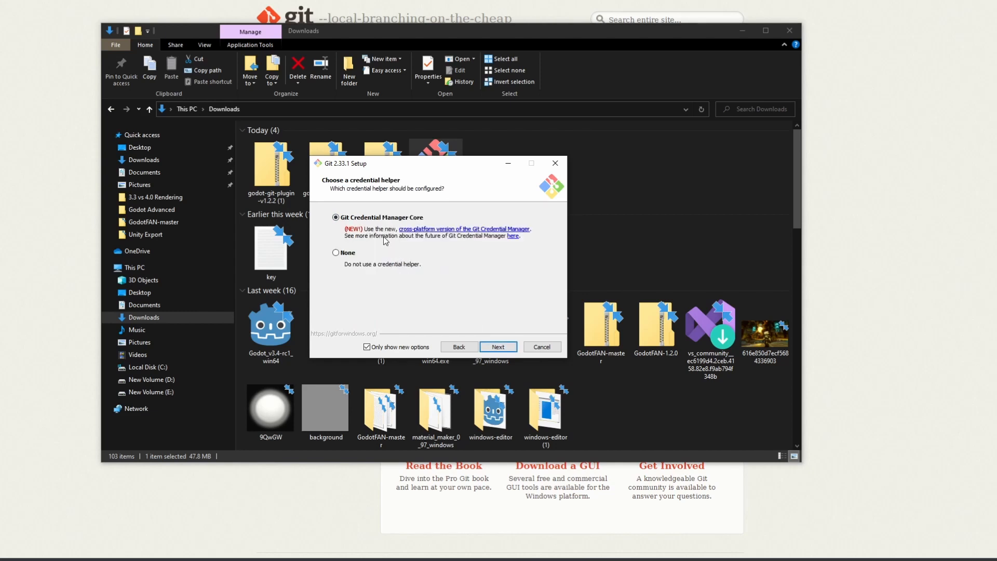
click(498, 347)
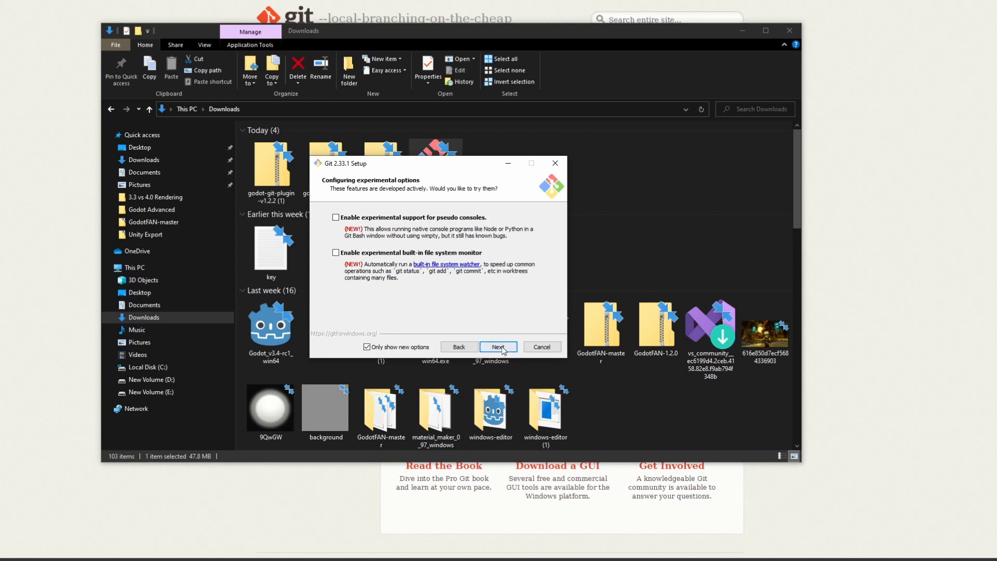
click(499, 347)
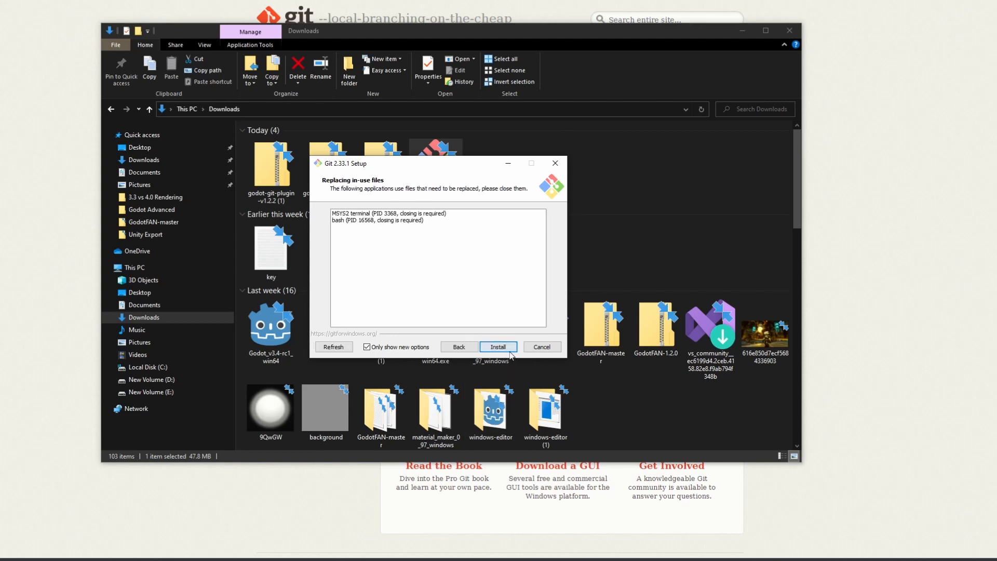
click(498, 347)
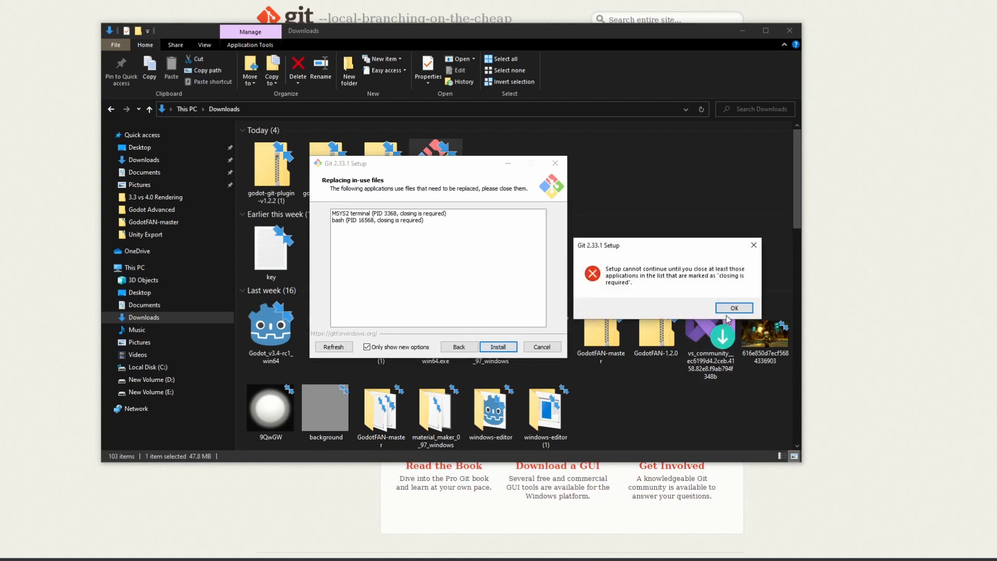
Dismiss the in-use warning, close the blocking bash process and let the install finish.
click(733, 308)
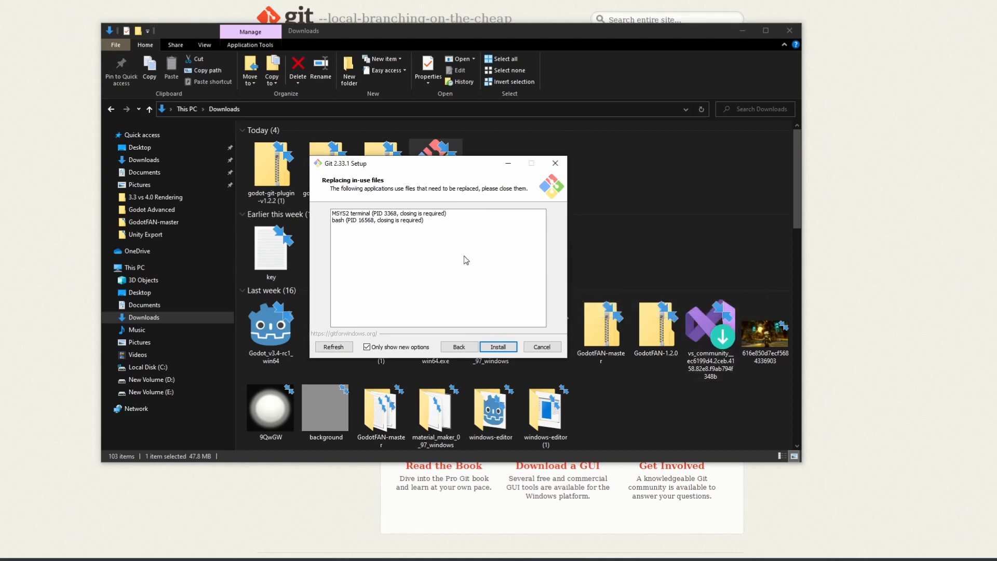
click(377, 220)
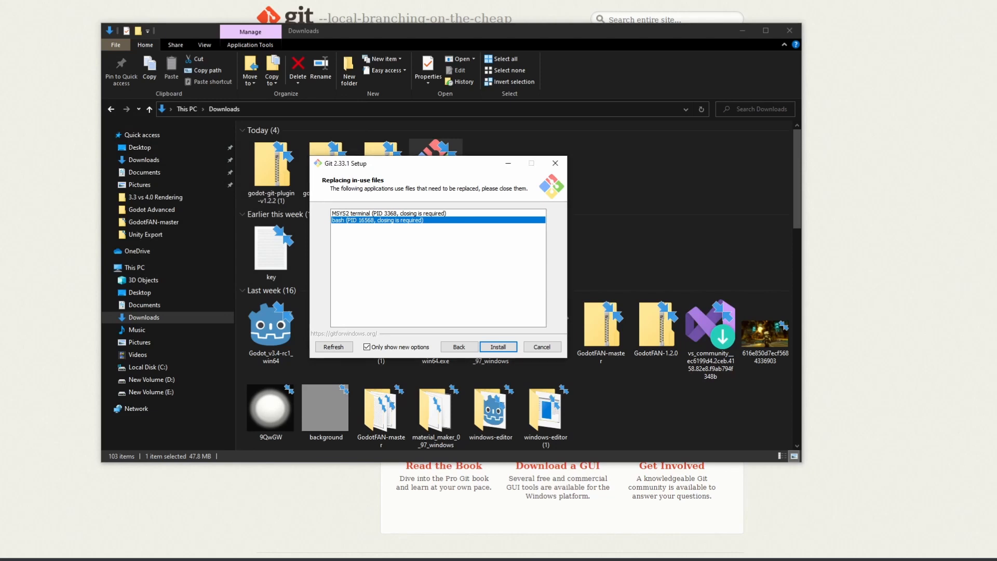
mouse_move(293, 529)
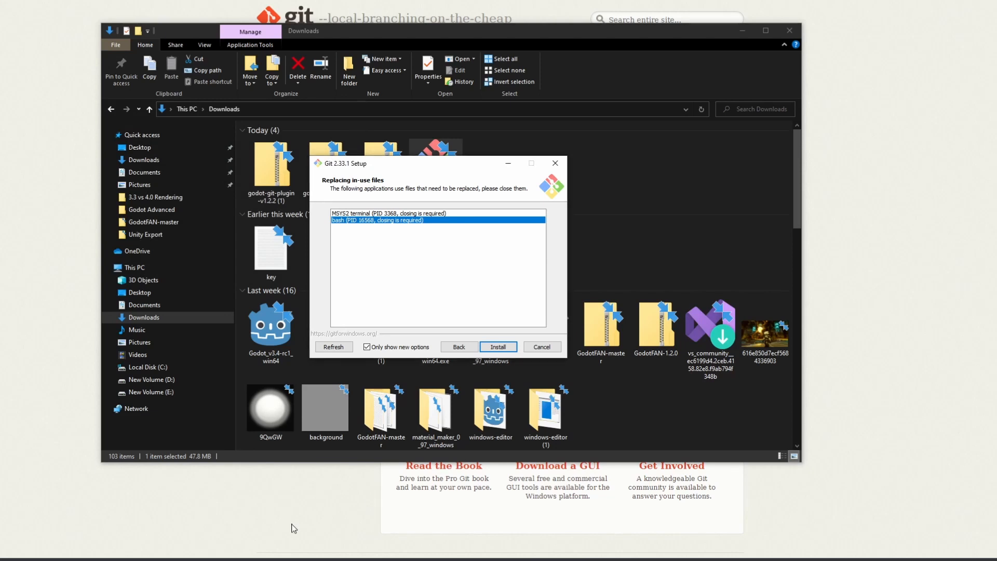
click(499, 347)
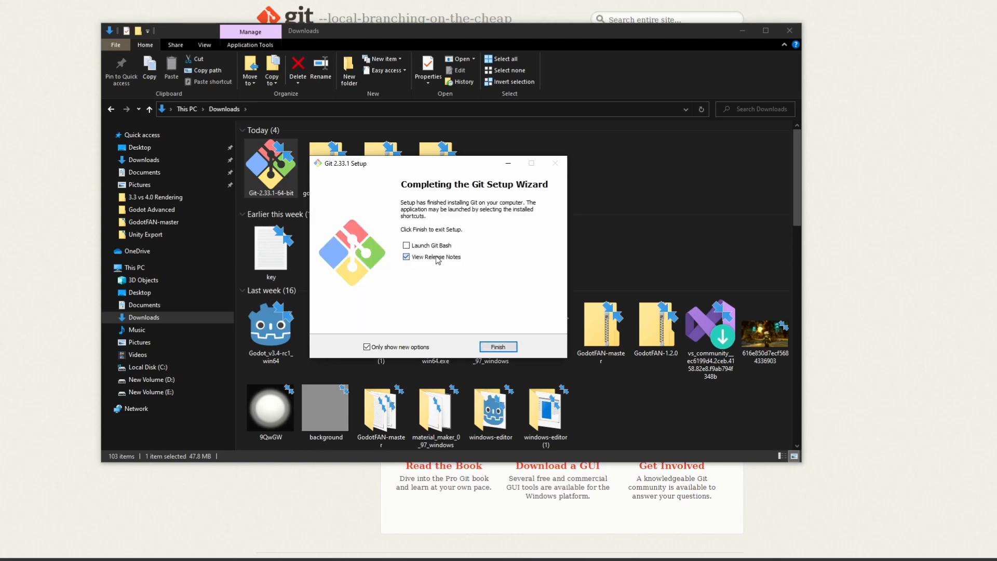
Finish the Git Setup wizard without viewing the release notes.
click(406, 258)
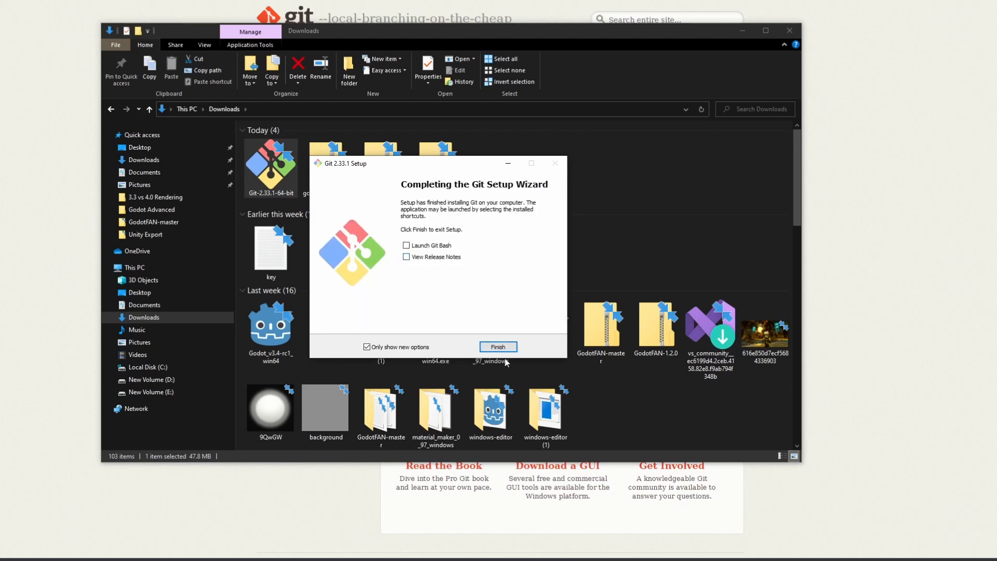
click(498, 347)
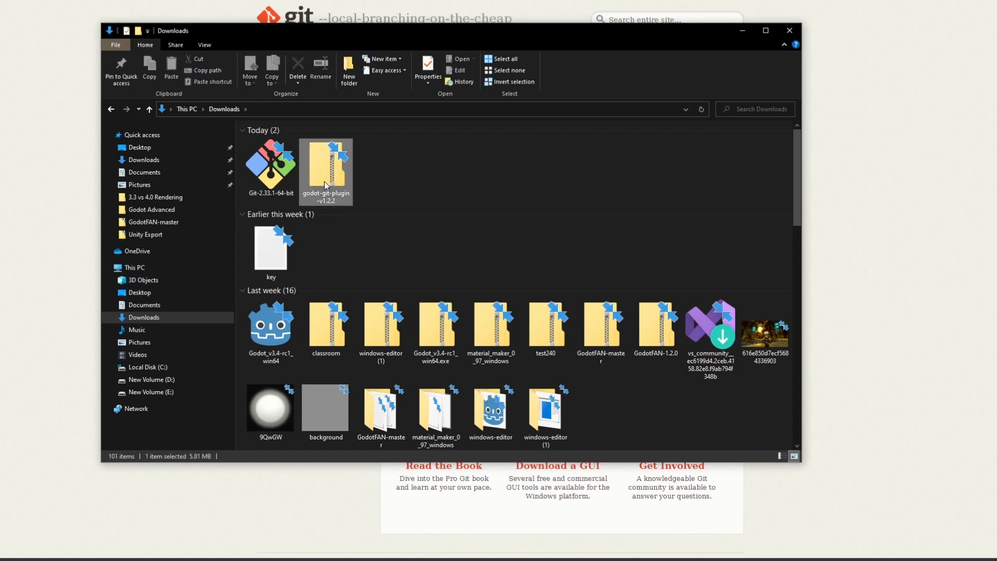
Extract the godot-git-plugin-v1.2.2 zip into its own folder in Downloads.
double_click(326, 168)
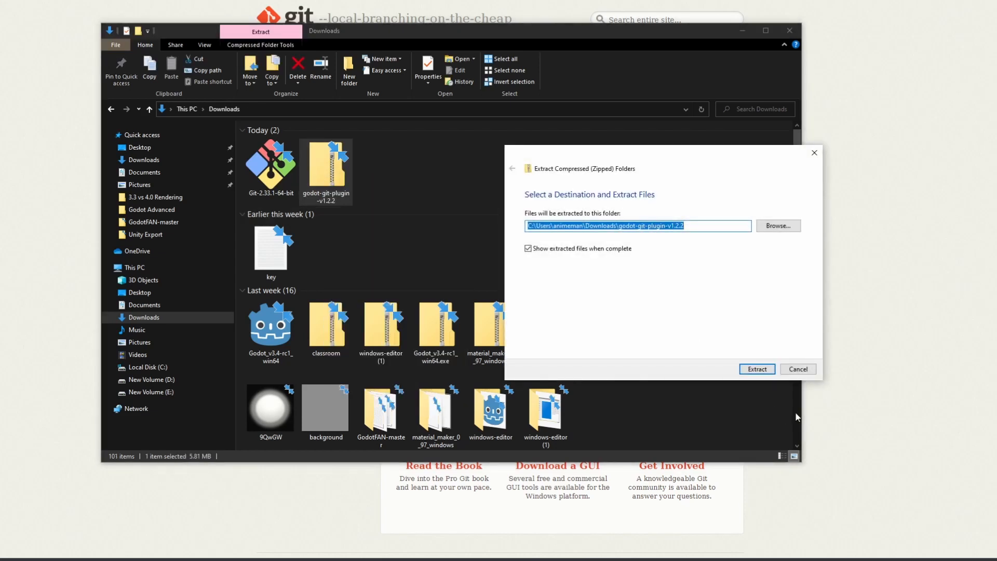
click(757, 369)
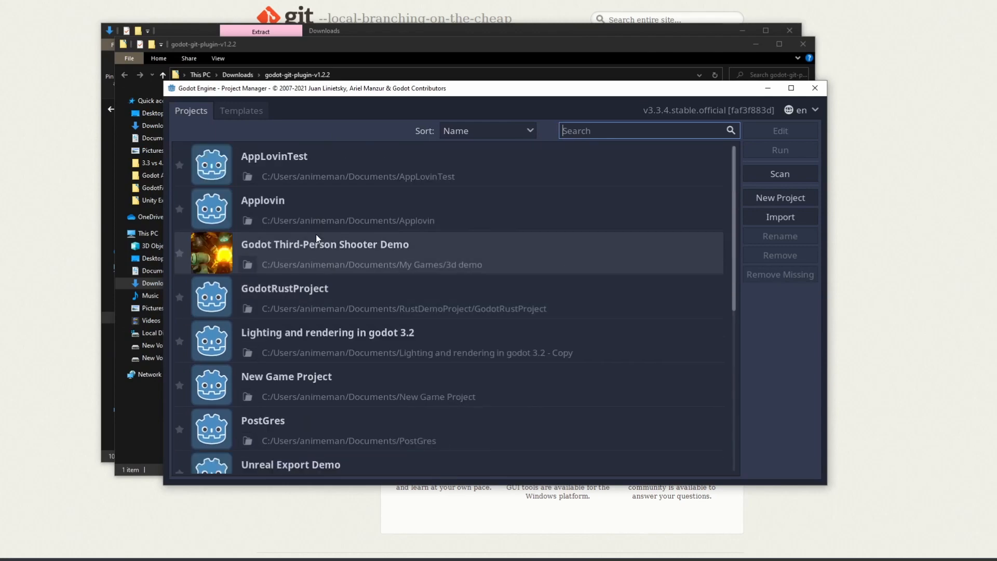
Open the Applovin project from the Project Manager into the editor.
click(287, 210)
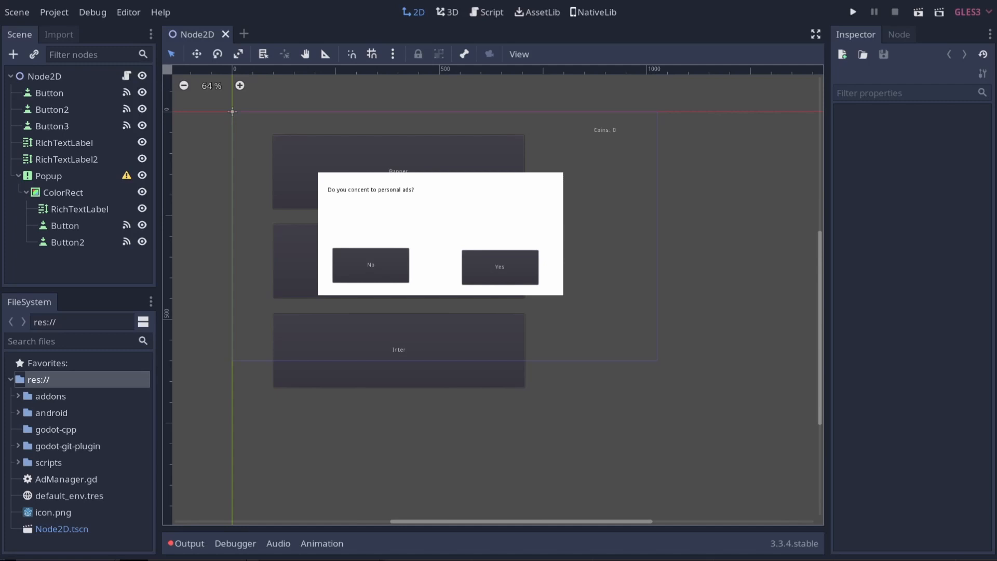
Show the project's addons folder in the system file manager.
right_click(42, 395)
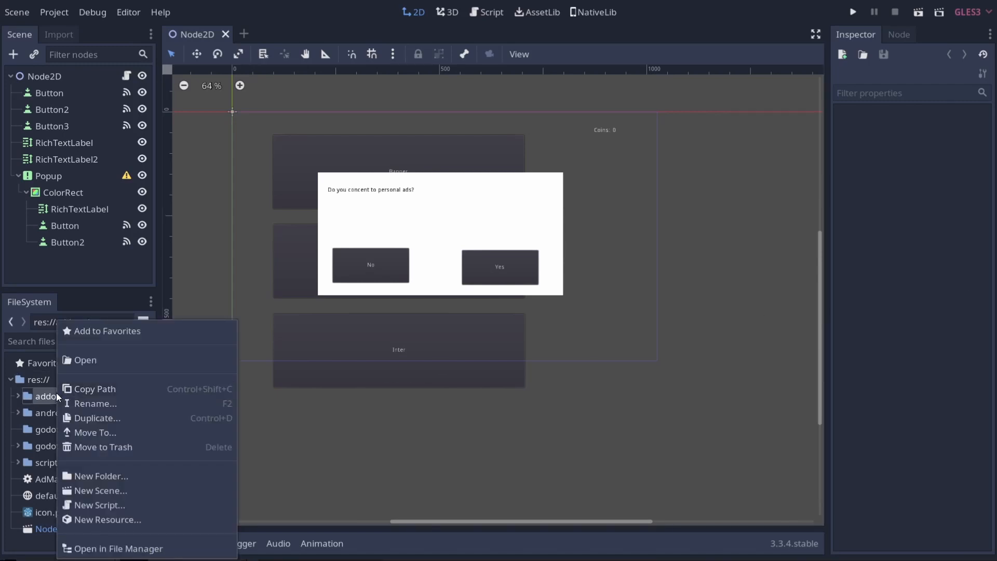
click(112, 548)
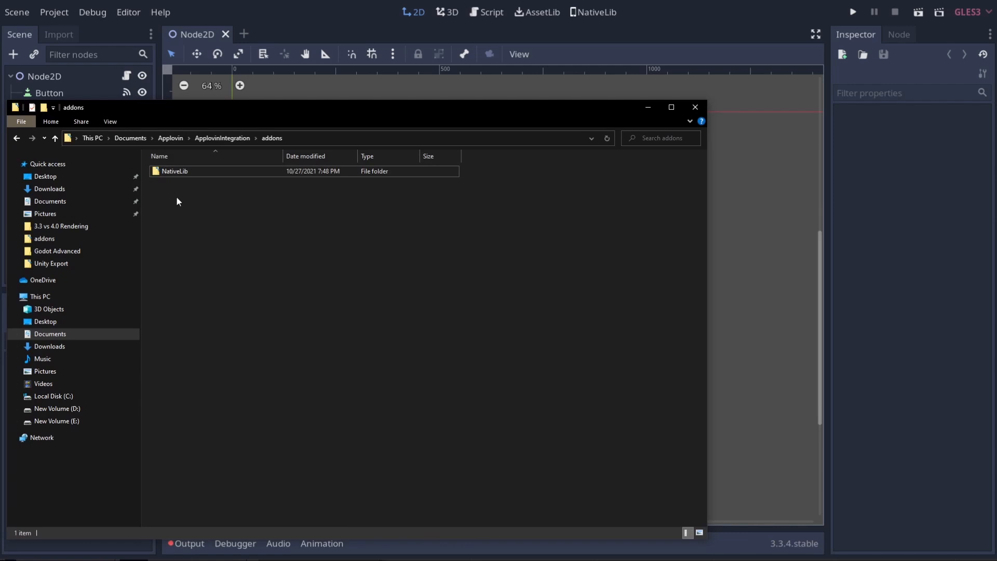
mouse_move(193, 276)
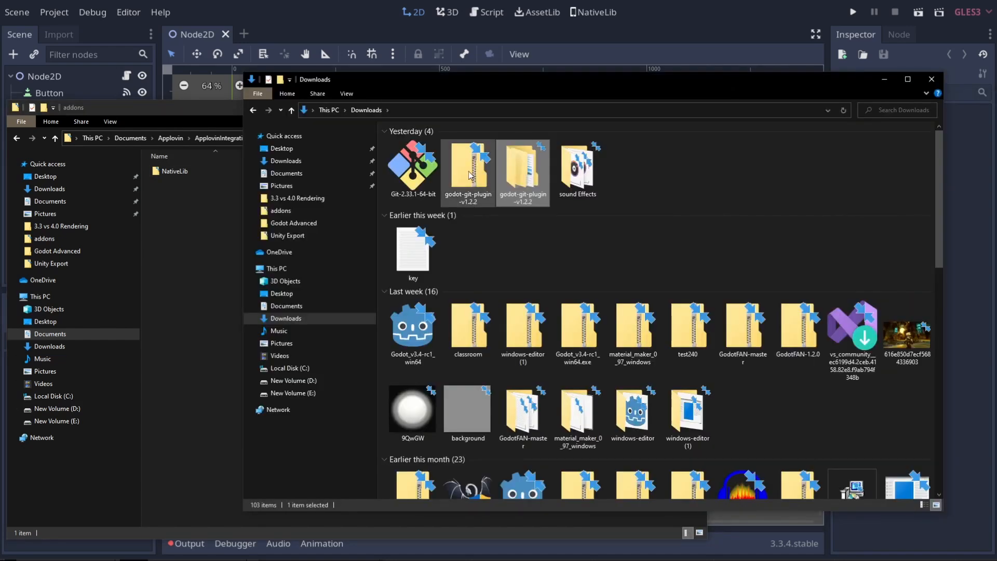
Browse the extracted godot-git-plugin-v1.2.2 folder to see its osx, win64, x11 folders and cfg files.
click(468, 164)
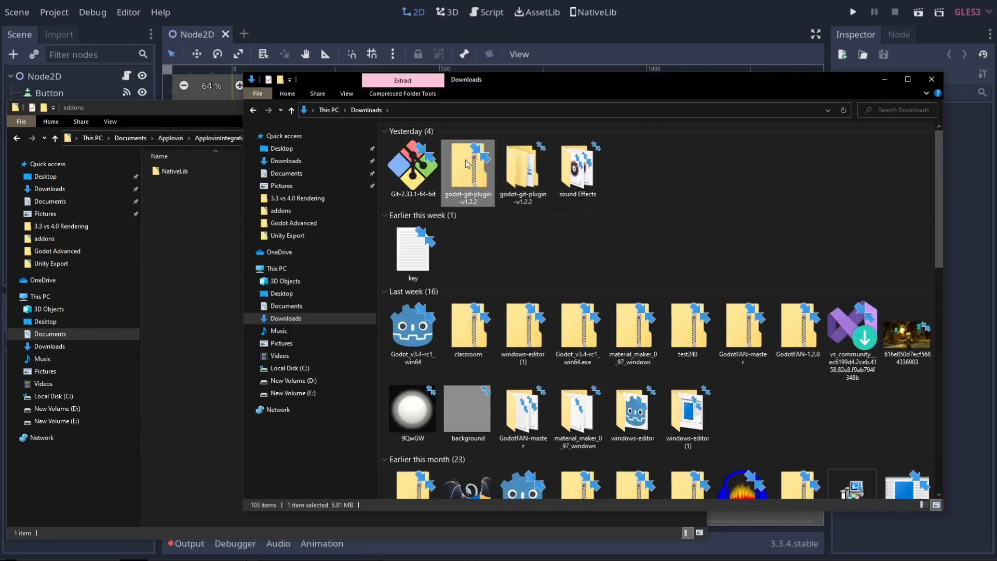
mouse_move(468, 164)
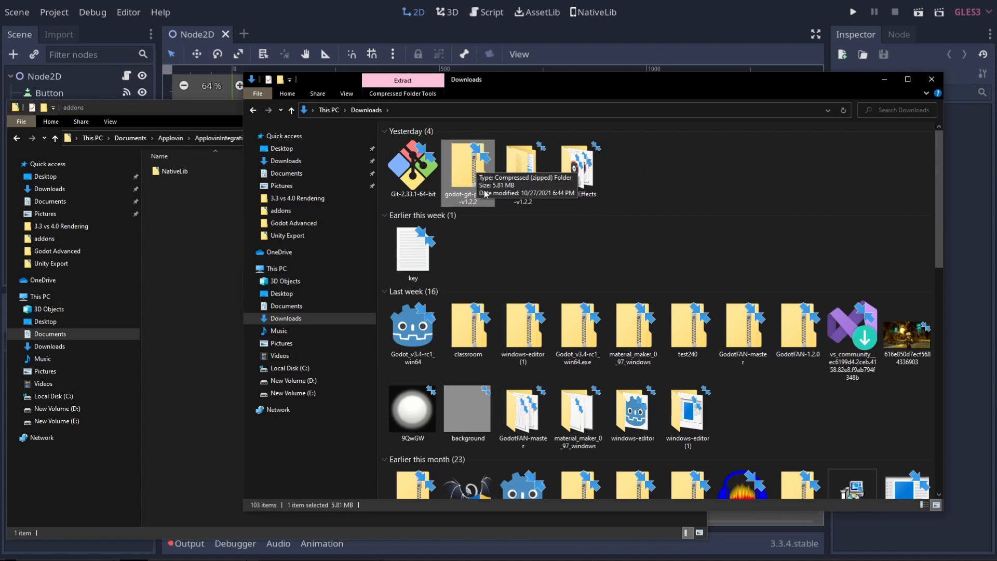
double_click(467, 166)
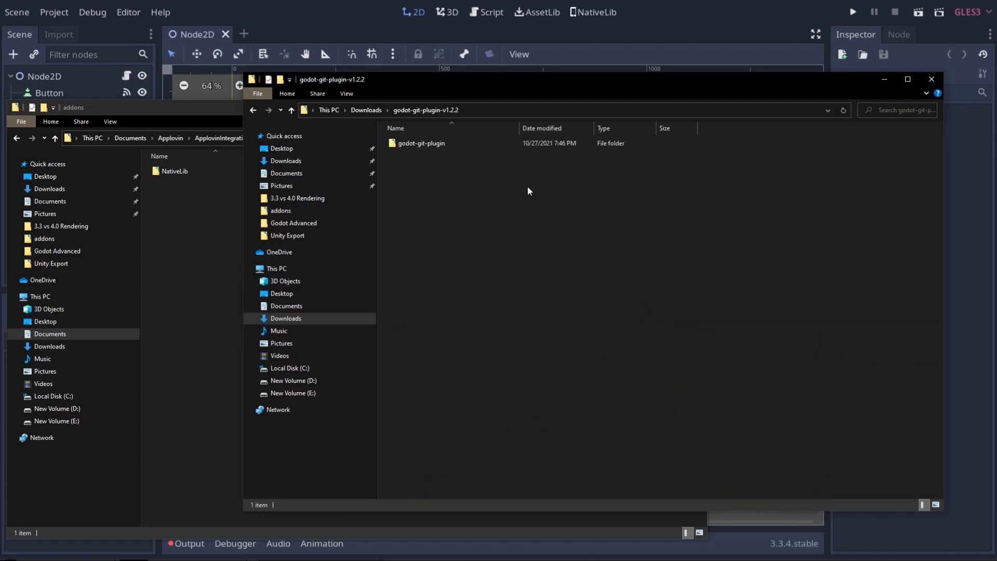
click(421, 144)
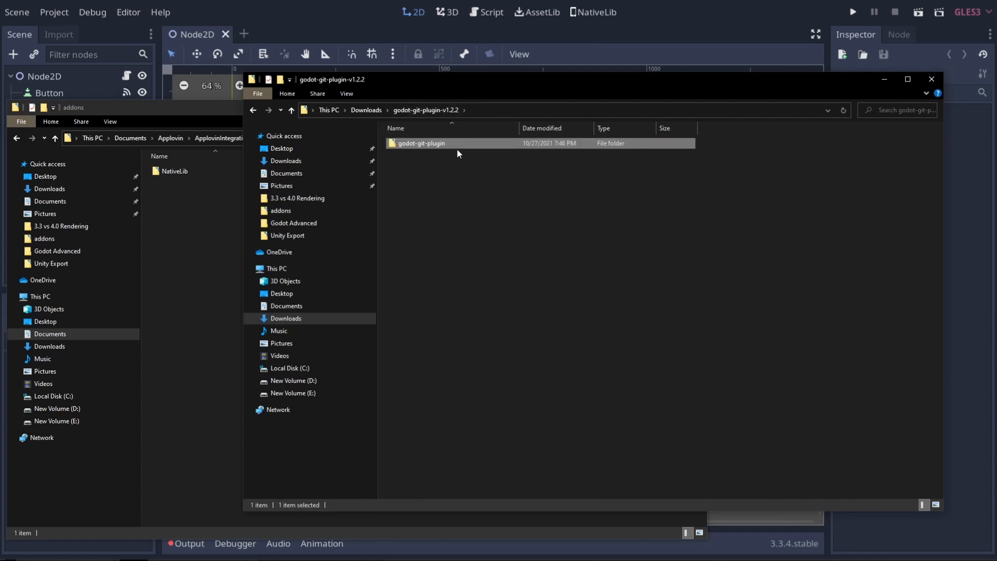
double_click(421, 142)
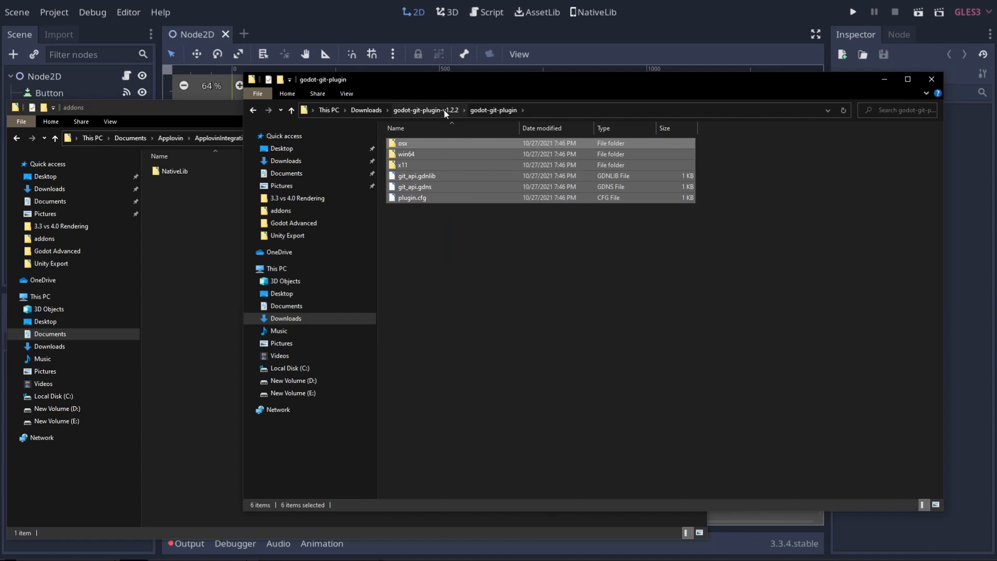
click(426, 110)
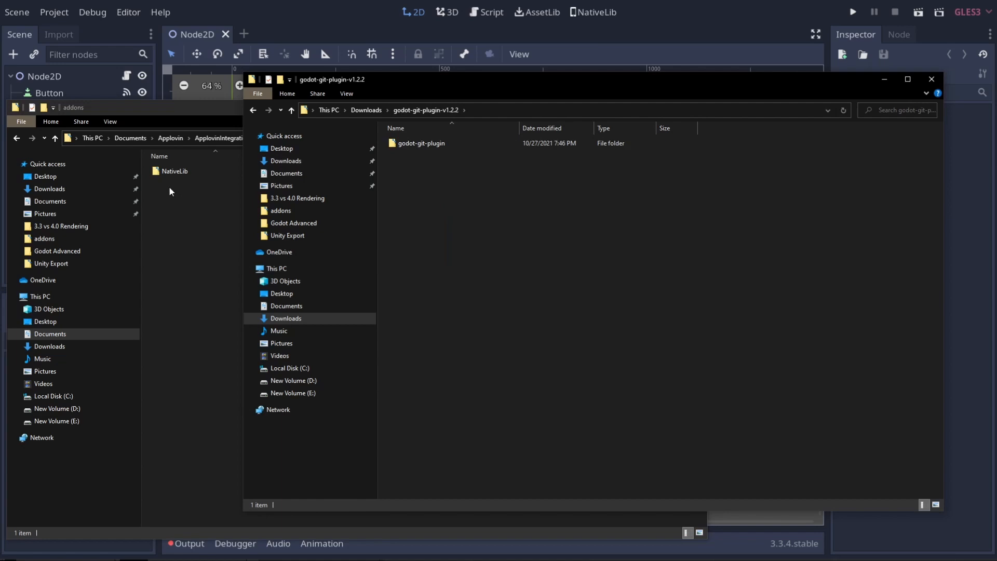
click(420, 142)
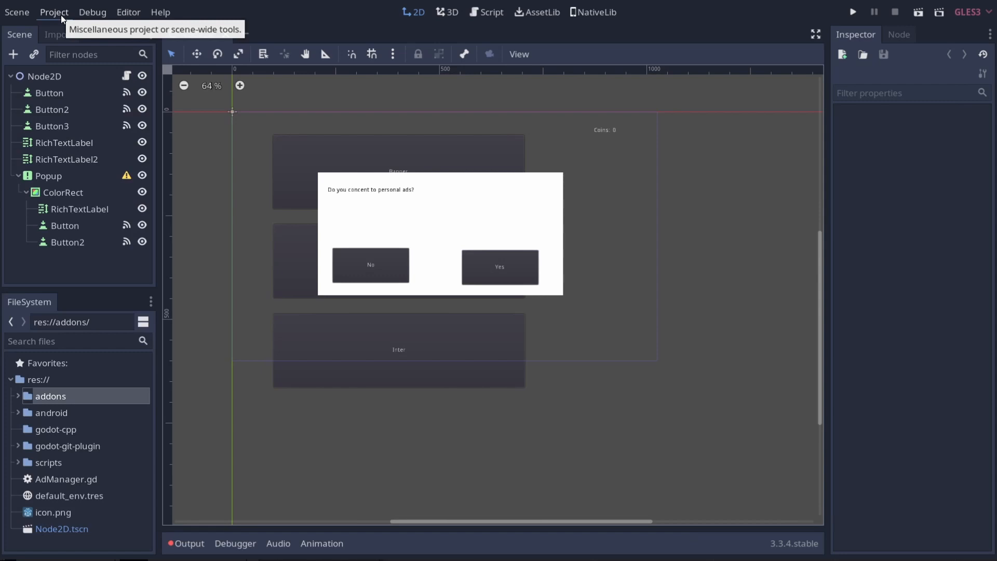
Set up version control from the Project menu with GitAPI as the system and initialize it.
click(54, 13)
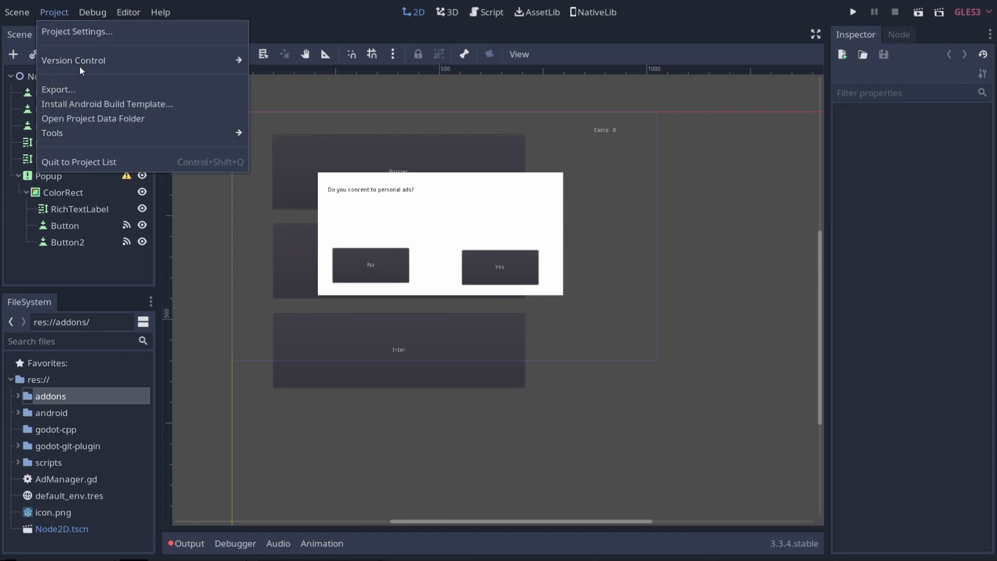
mouse_move(73, 60)
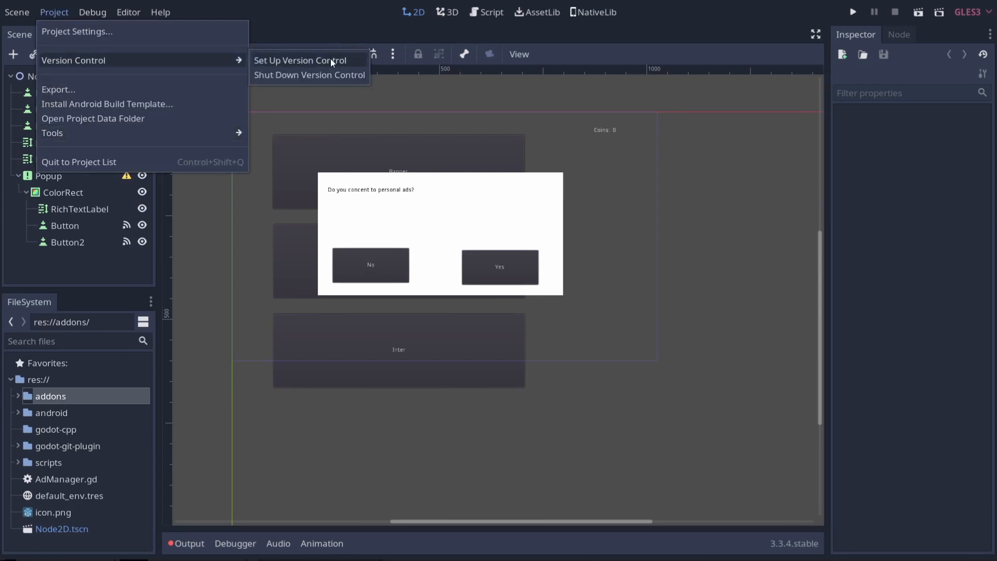
click(295, 60)
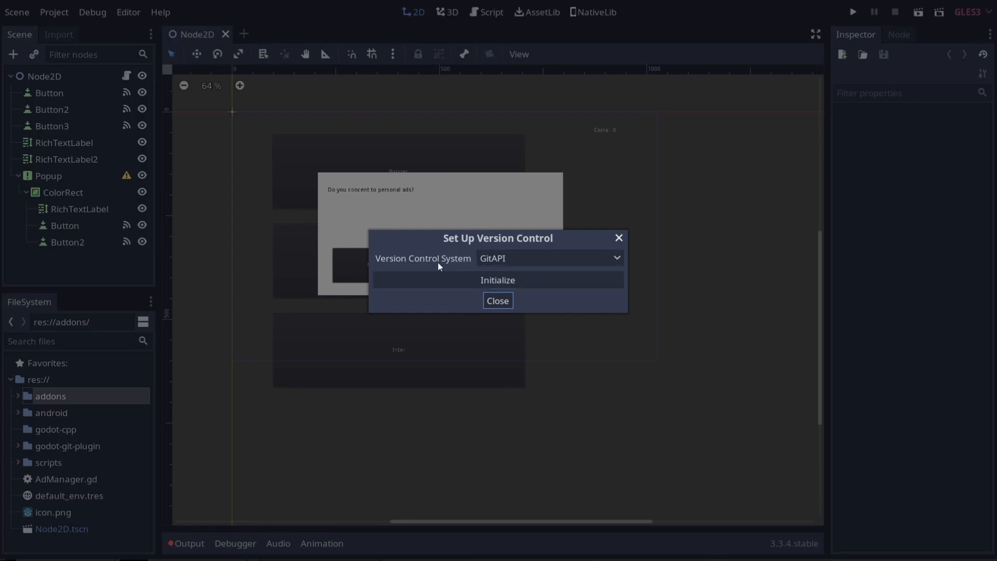
click(549, 257)
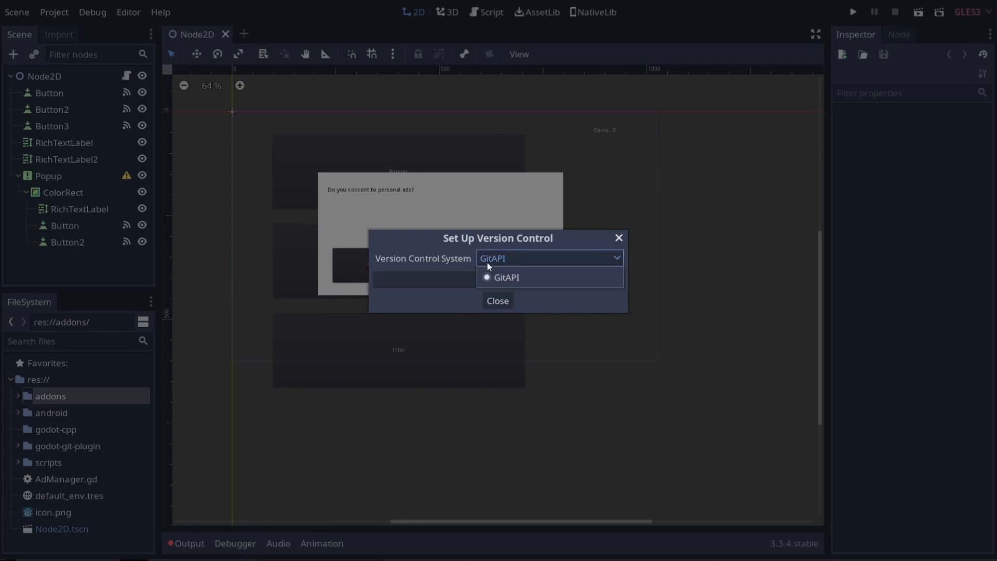
click(507, 277)
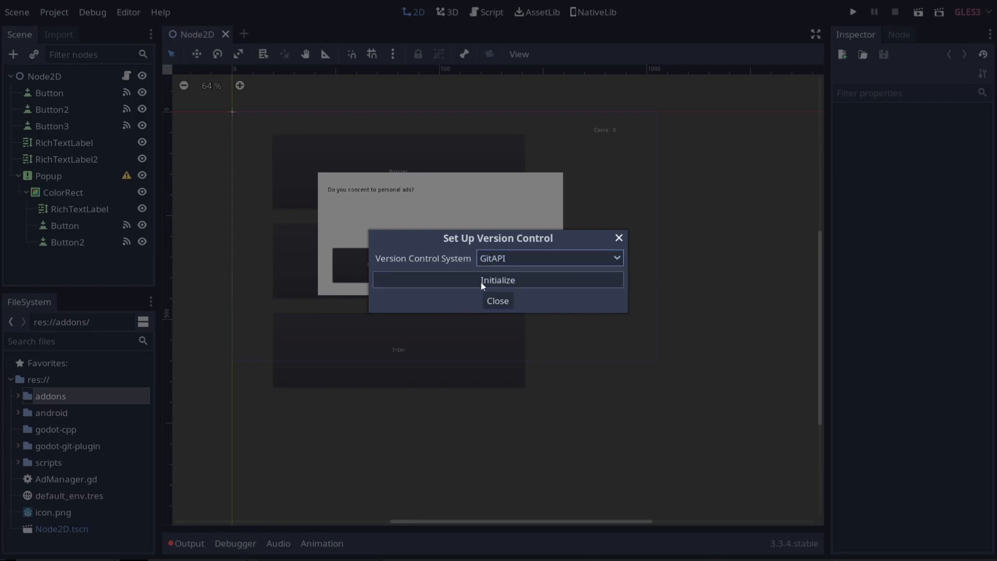
mouse_move(739, 364)
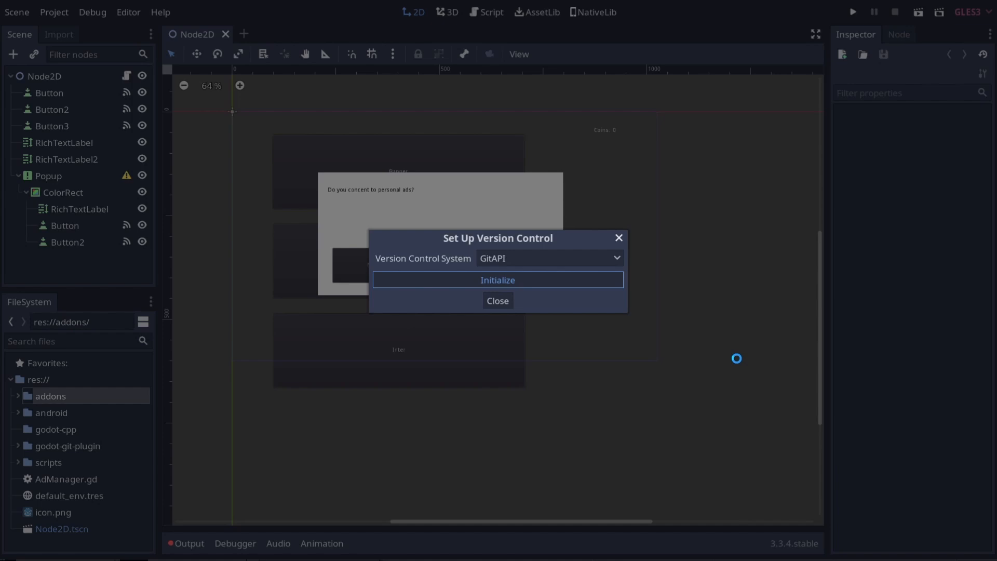
click(497, 280)
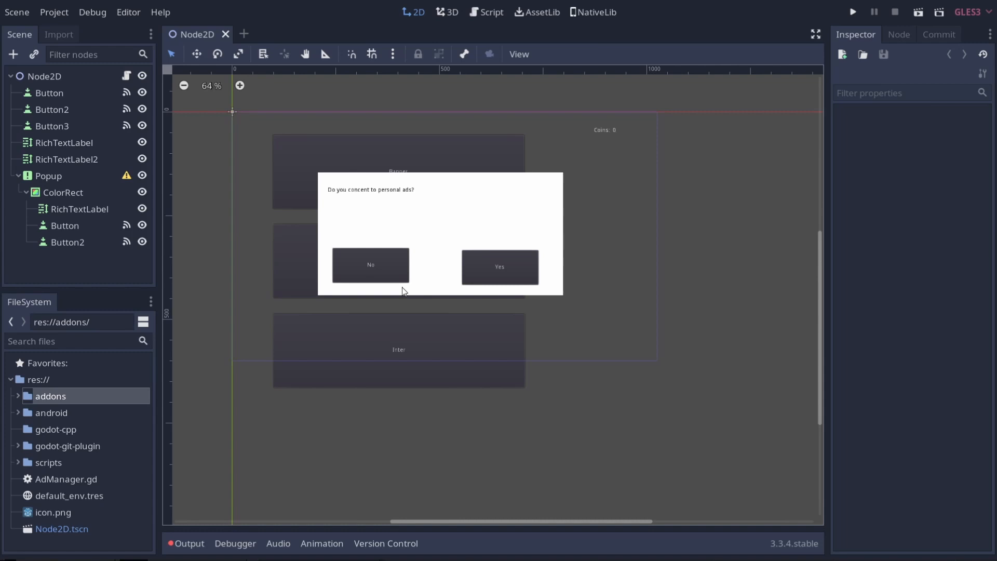
mouse_move(368, 449)
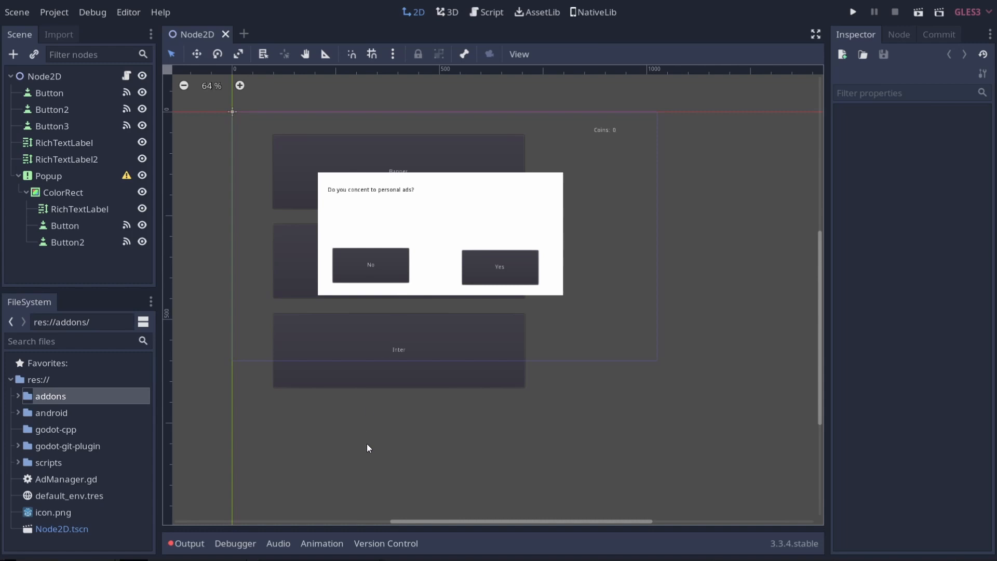
Show the Version Control panel and the Commit dock listing all new project files as changes.
click(387, 543)
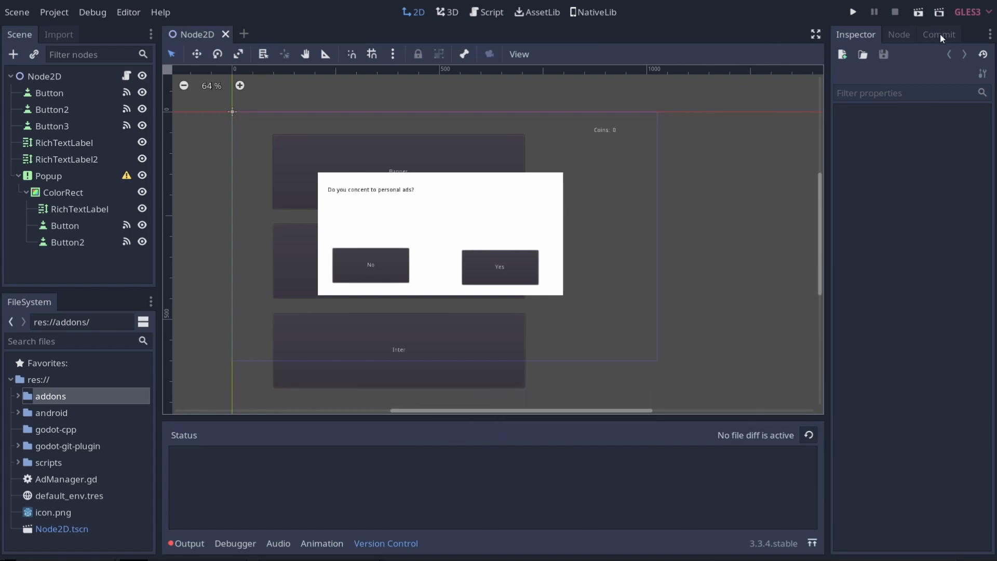
click(938, 34)
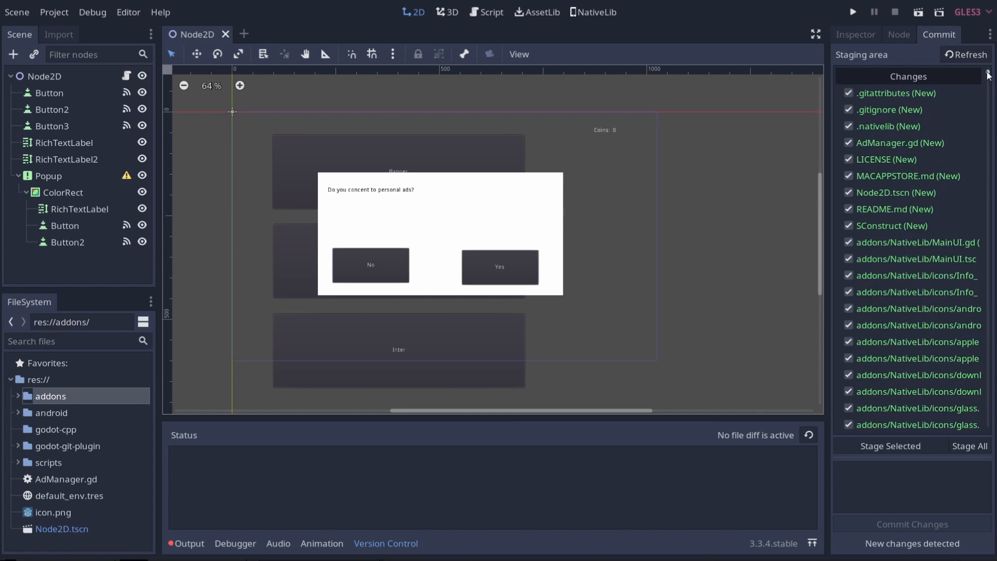
scroll(down, 3)
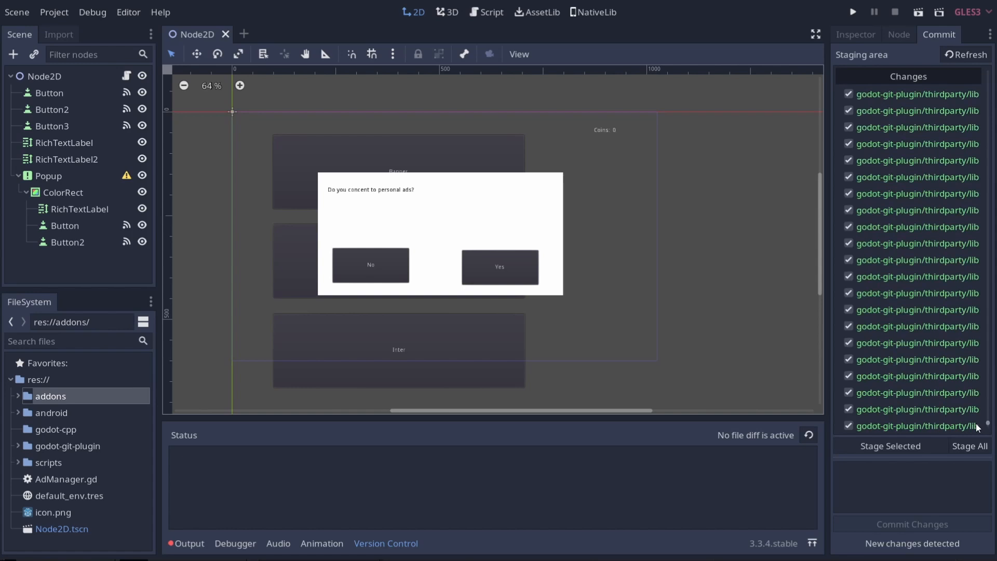
scroll(down, 3)
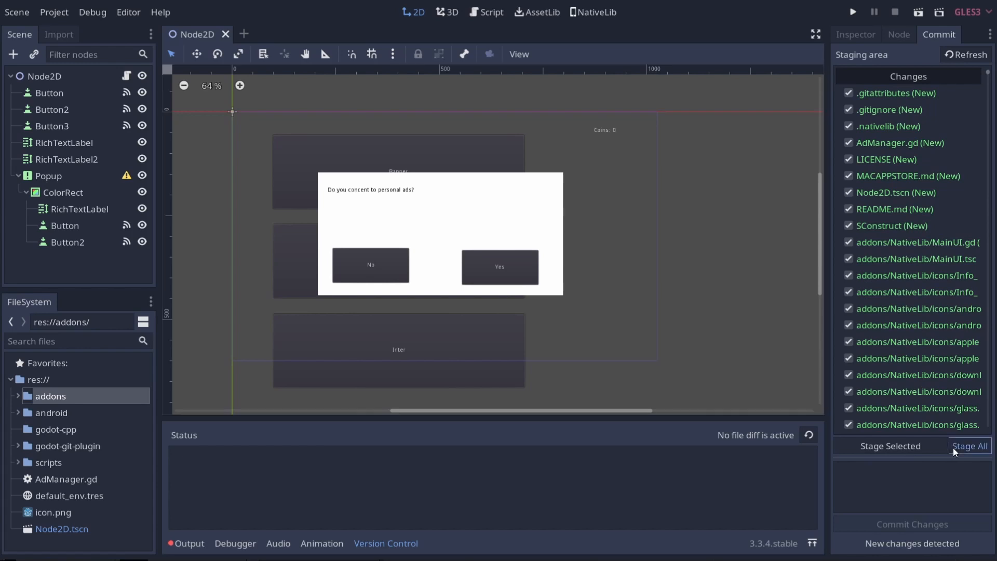
Stage all new project files and commit them with the message 'Initial Commit'.
click(970, 447)
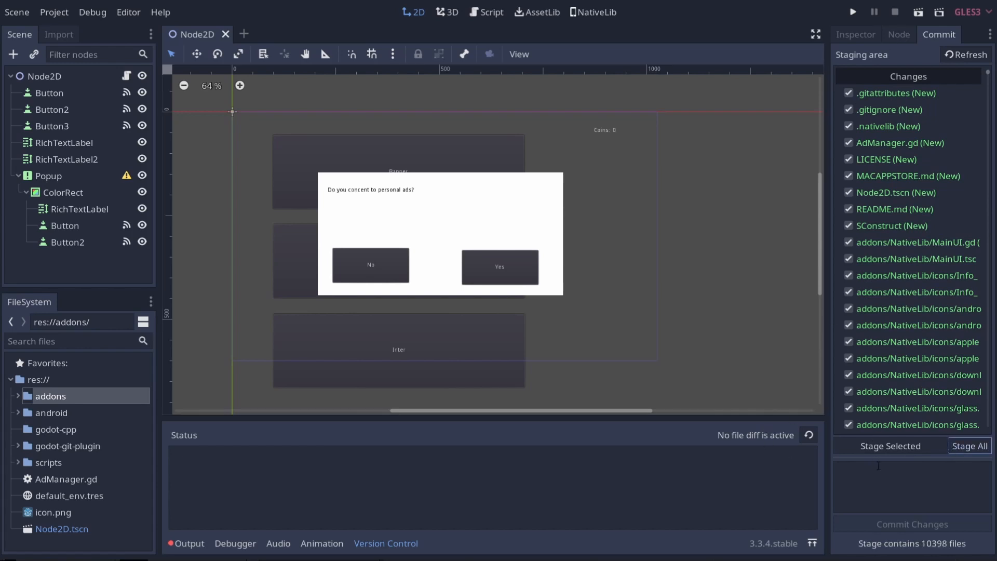
text(Initial Commit)
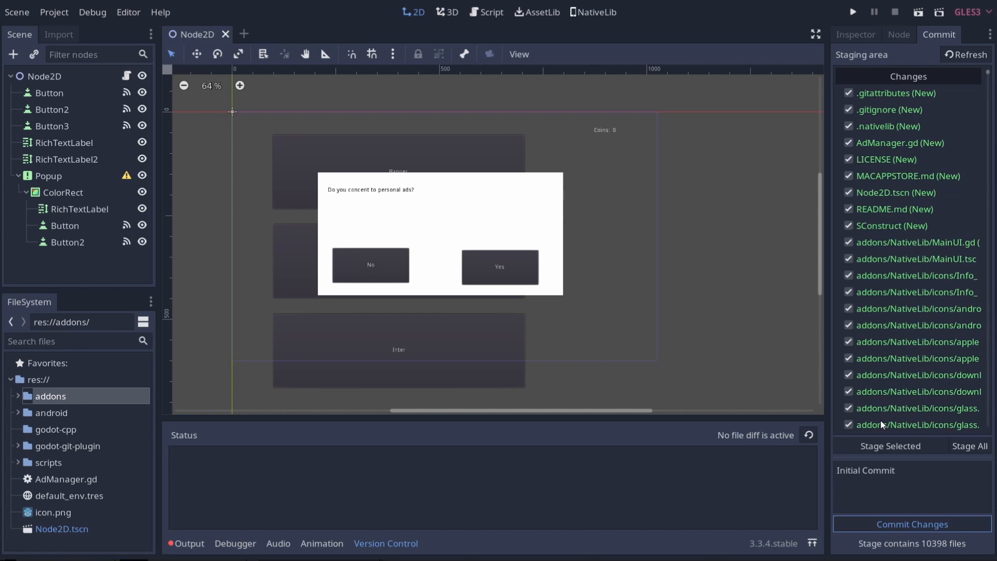
click(912, 523)
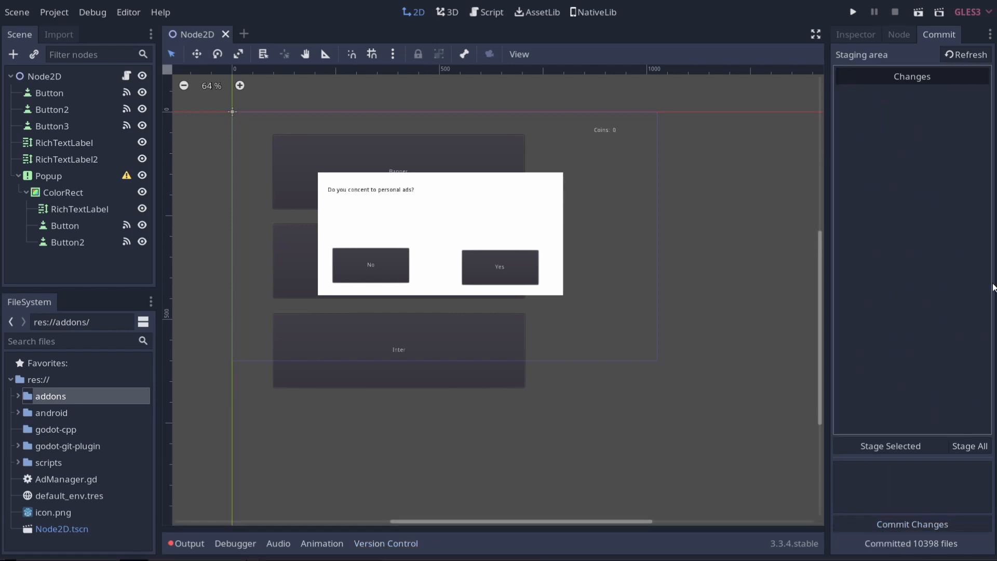
mouse_move(935, 436)
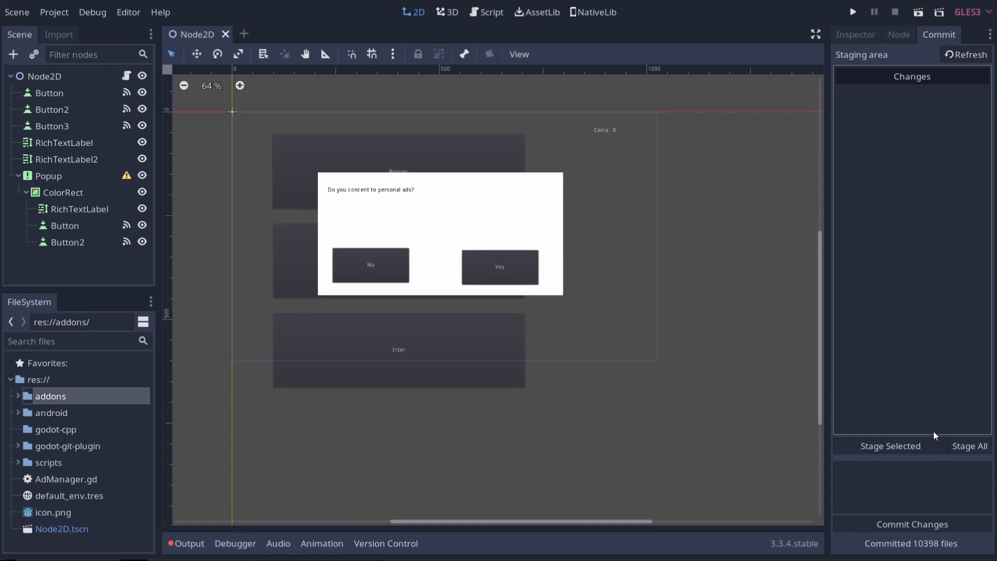
mouse_move(912, 546)
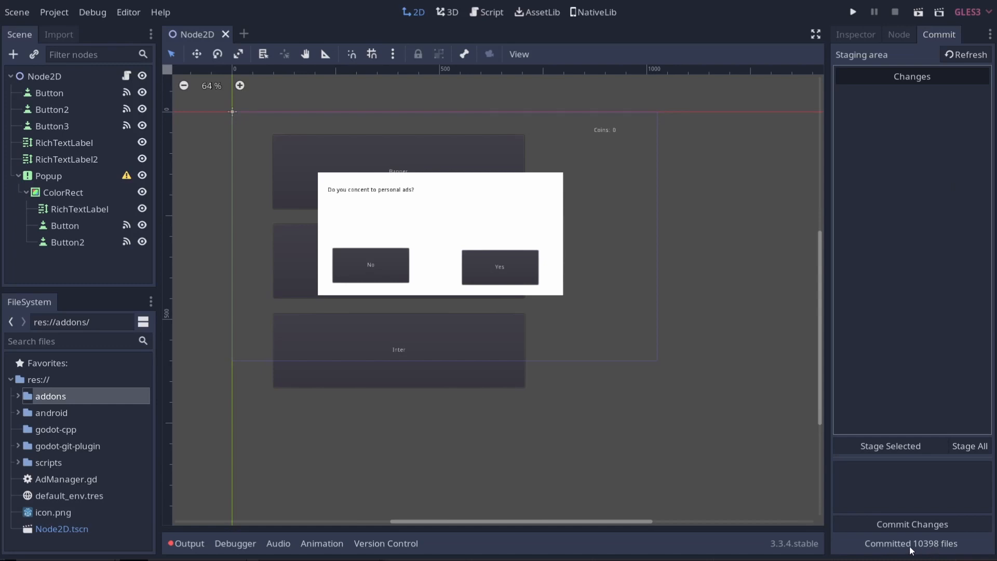
mouse_move(461, 369)
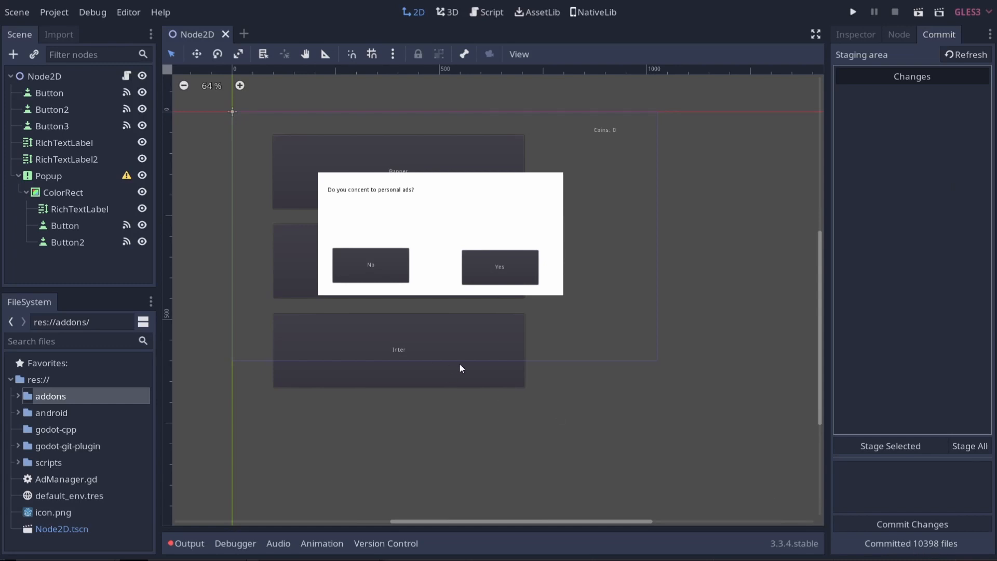
click(50, 92)
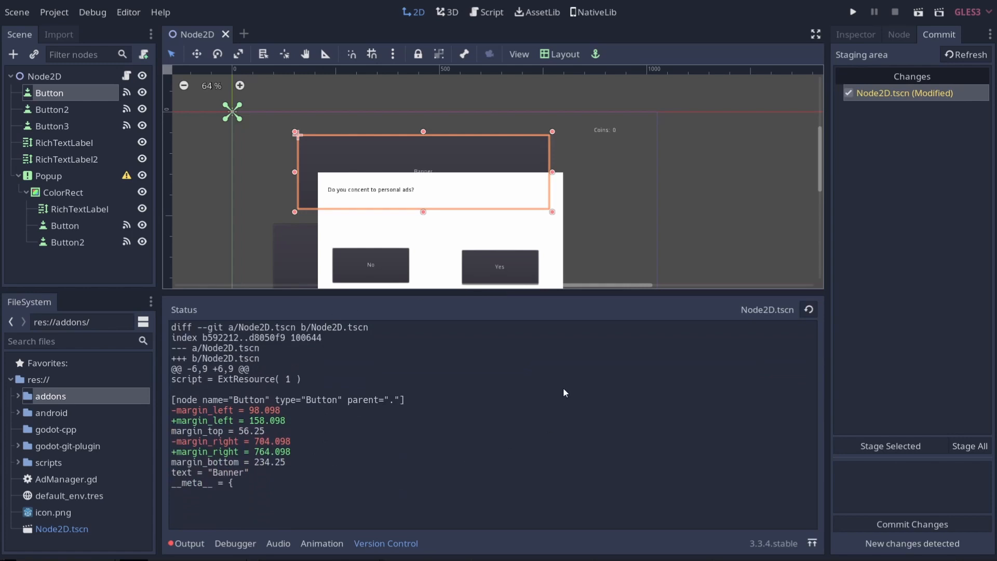
mouse_move(220, 407)
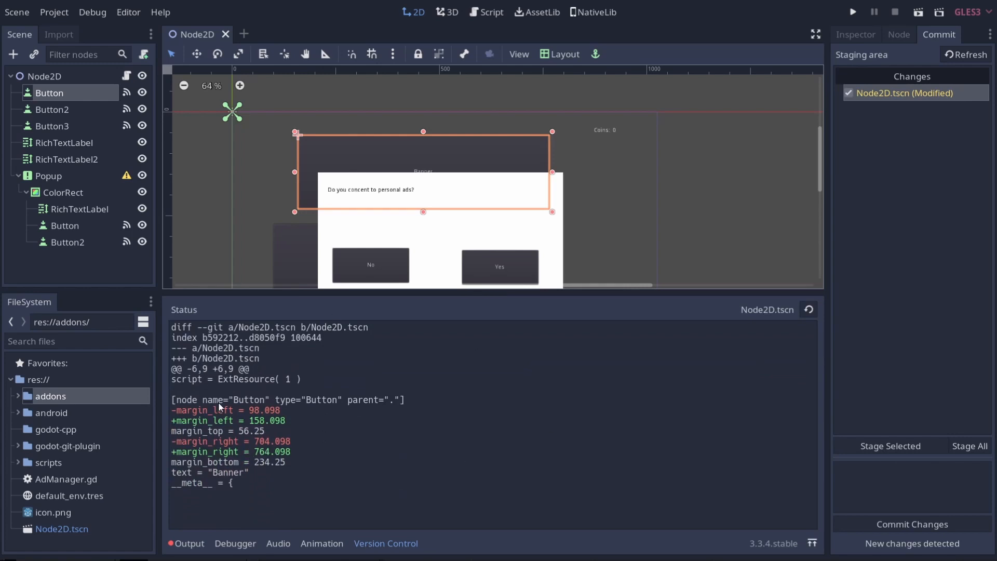
mouse_move(274, 423)
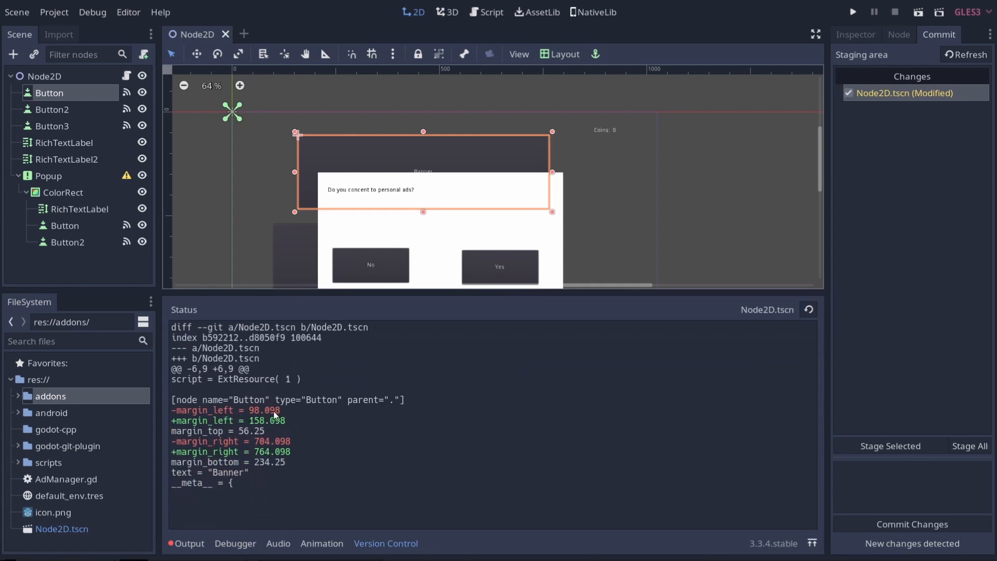
mouse_move(252, 419)
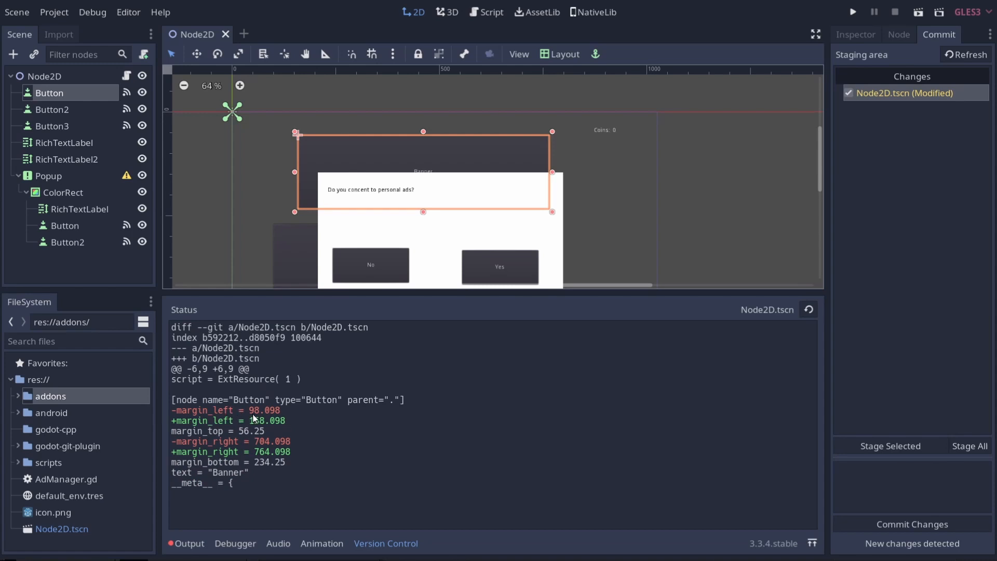
mouse_move(260, 435)
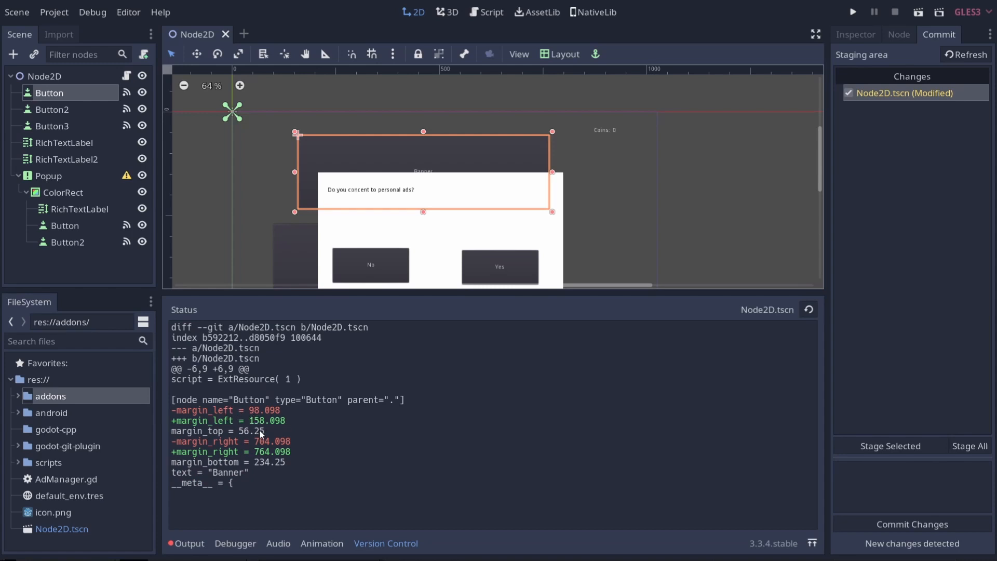
mouse_move(258, 455)
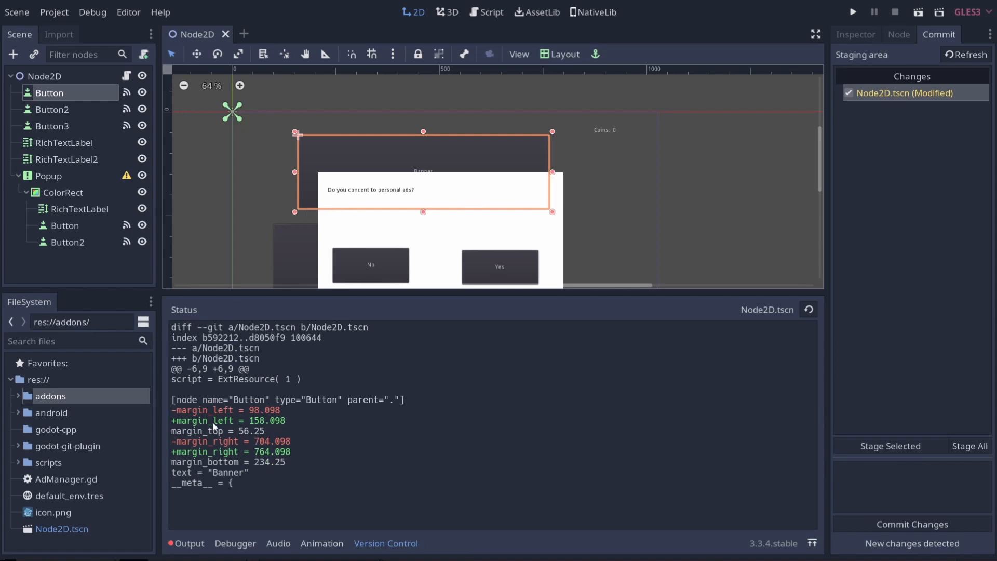
mouse_move(441, 162)
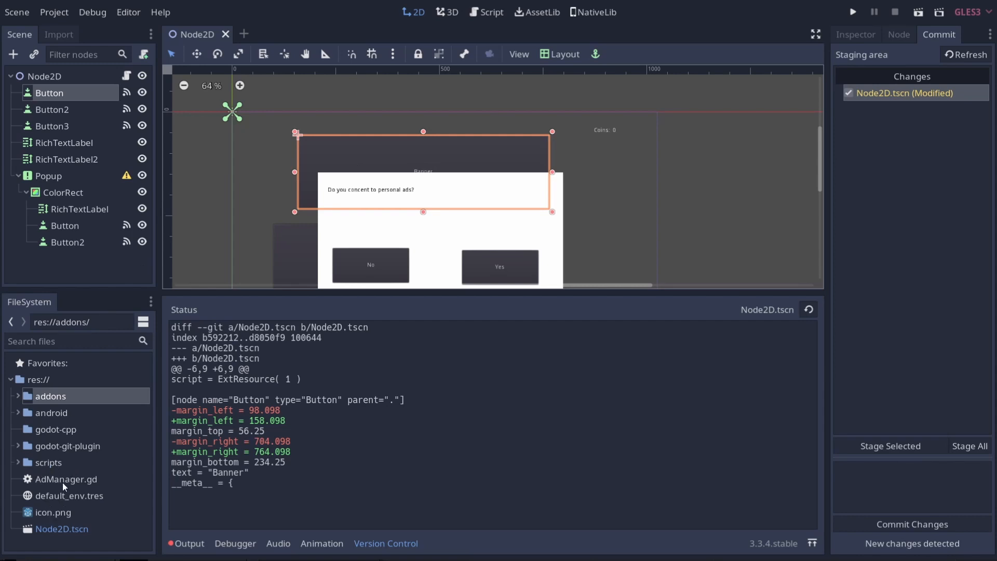
Add print("opened Popup") after $Popup.show() in AdManager.gd and view the script's diff in the Commit dock.
double_click(64, 479)
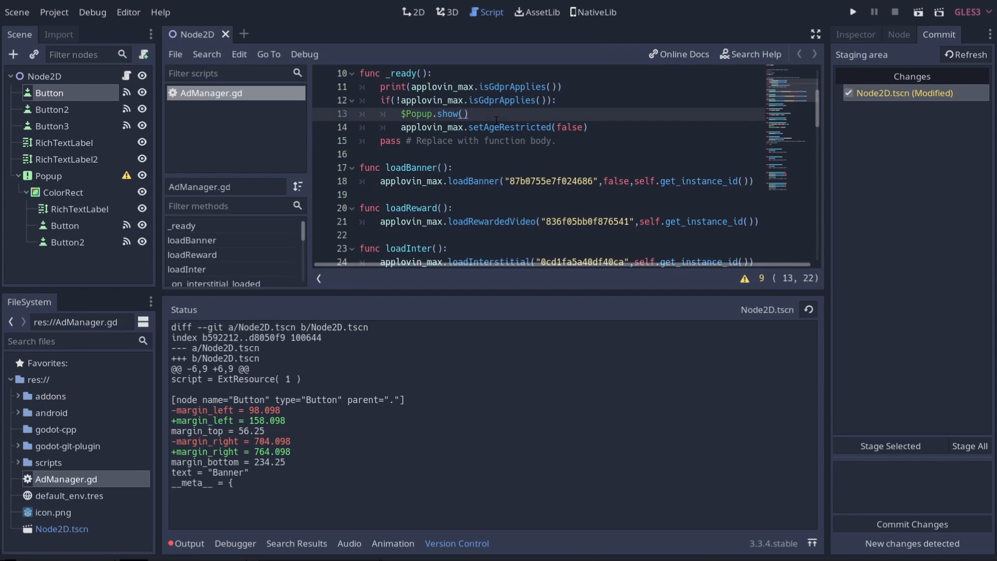
text(print)
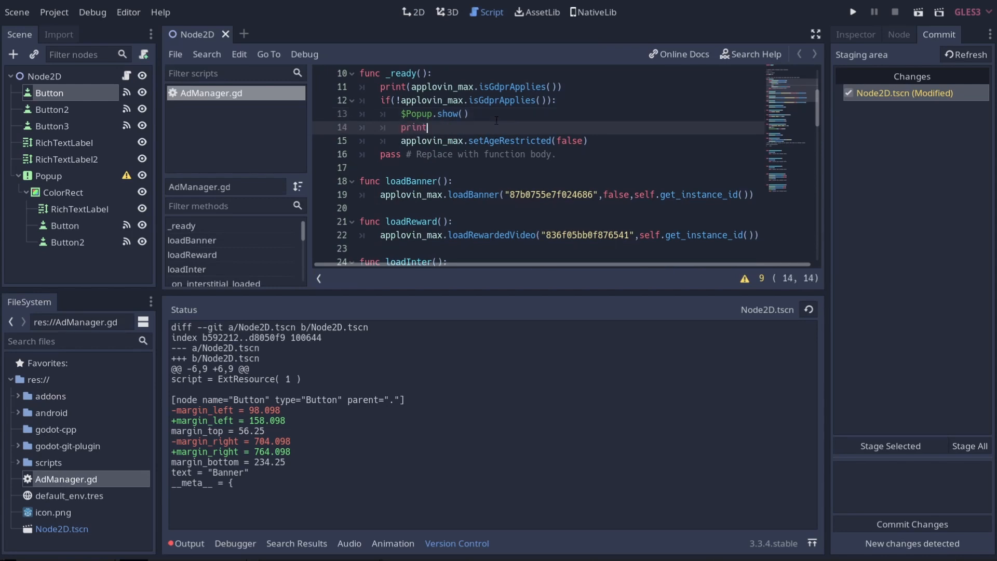
text(("opened Popup)
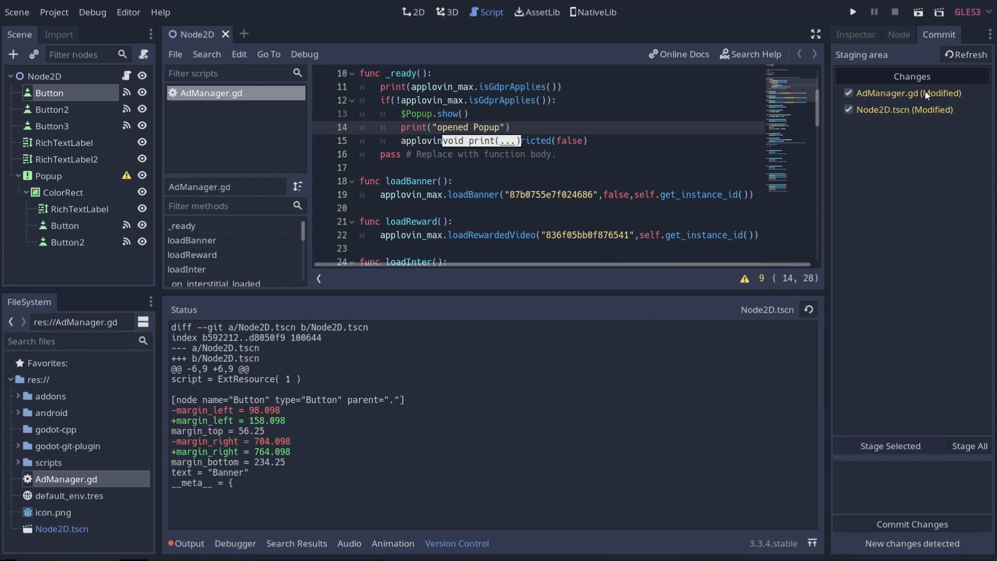
click(908, 94)
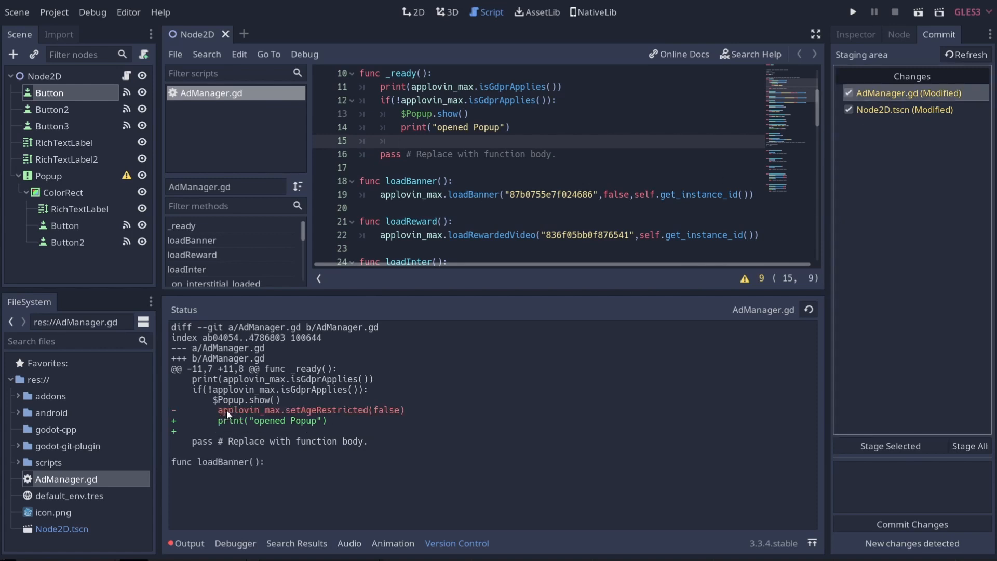
mouse_move(250, 417)
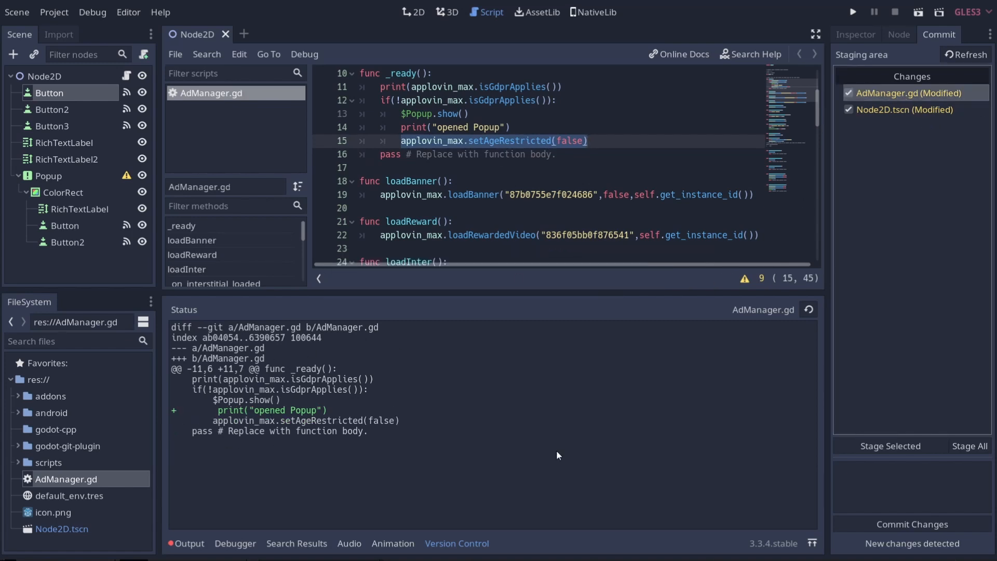
Write the commit message "Added Print Statement To My Ad Manager" and stage both changed files.
click(909, 486)
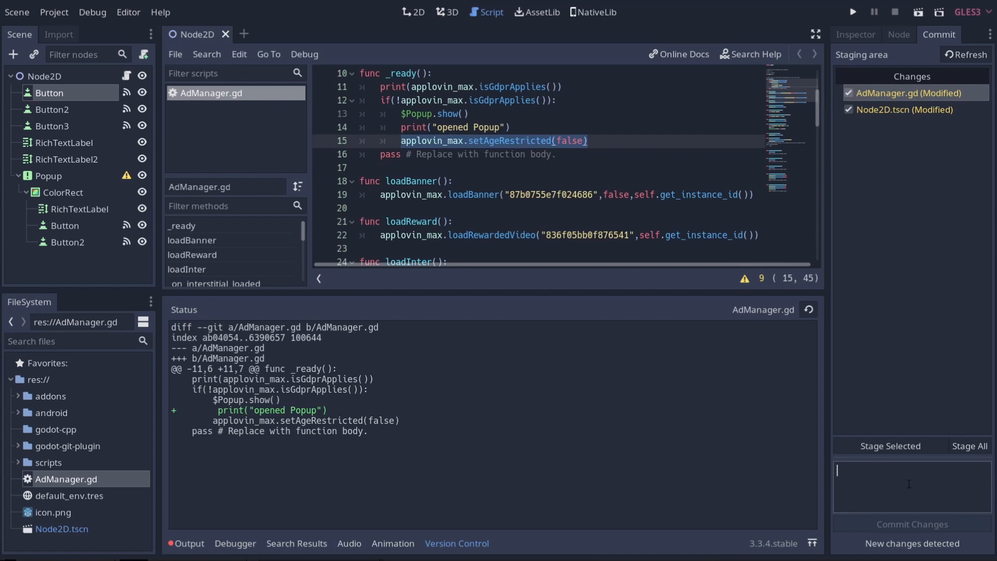
text(Added)
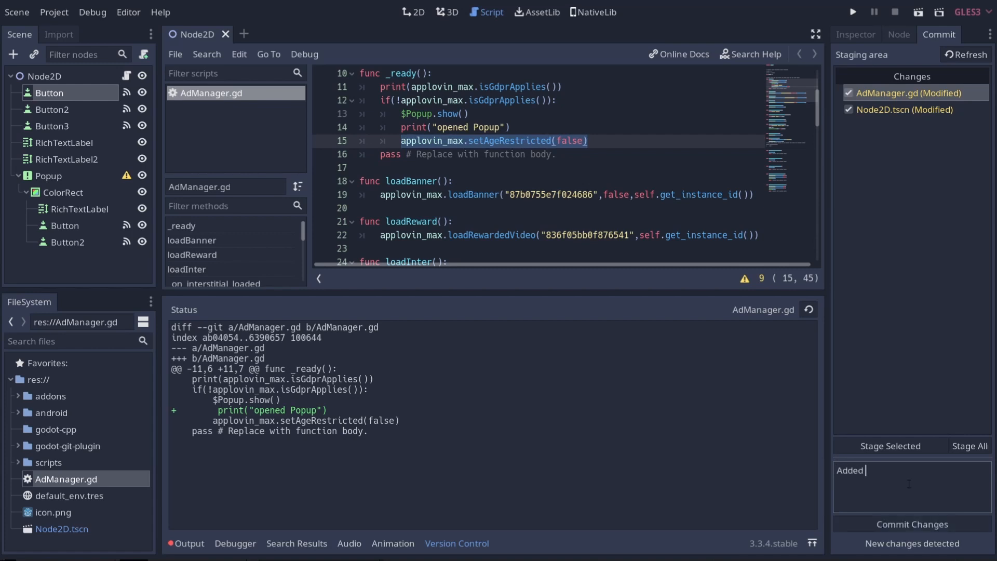
text(Print Statement To My Ad Manager)
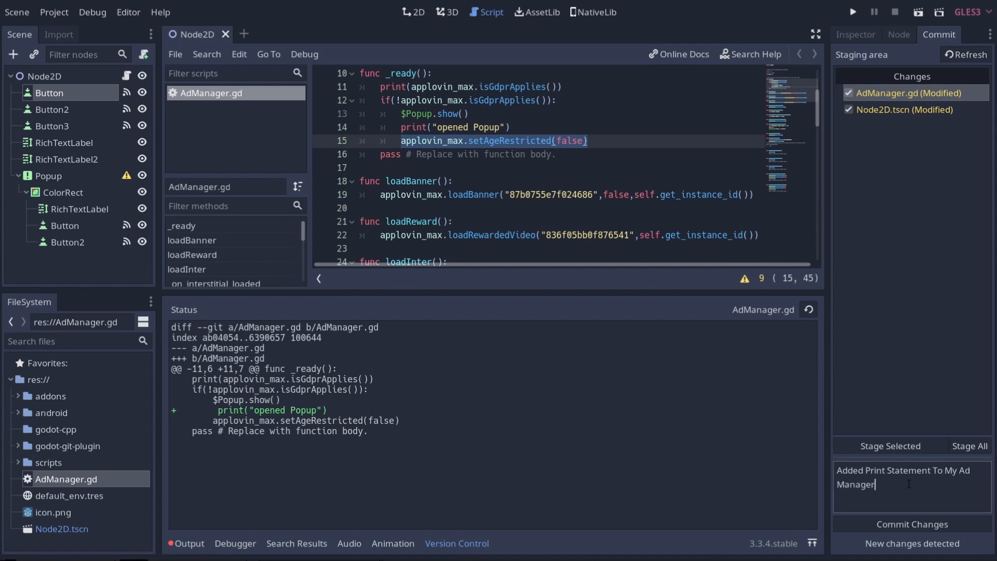
mouse_move(891, 169)
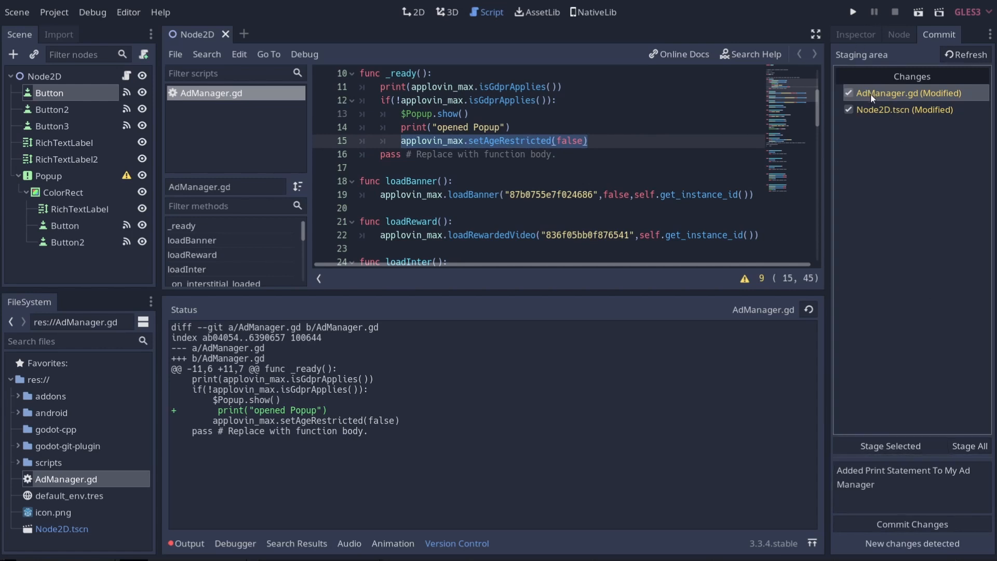
click(904, 110)
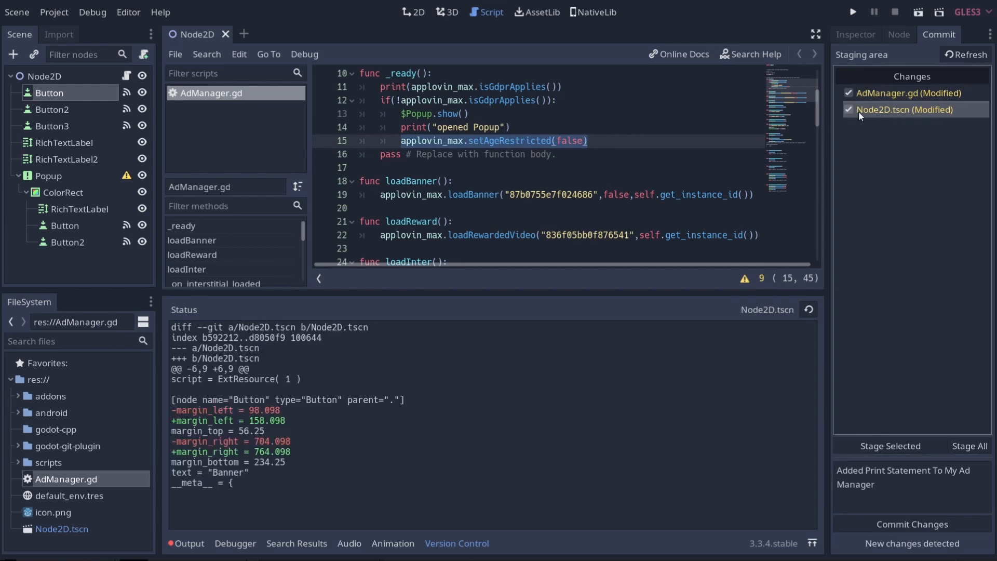
click(908, 93)
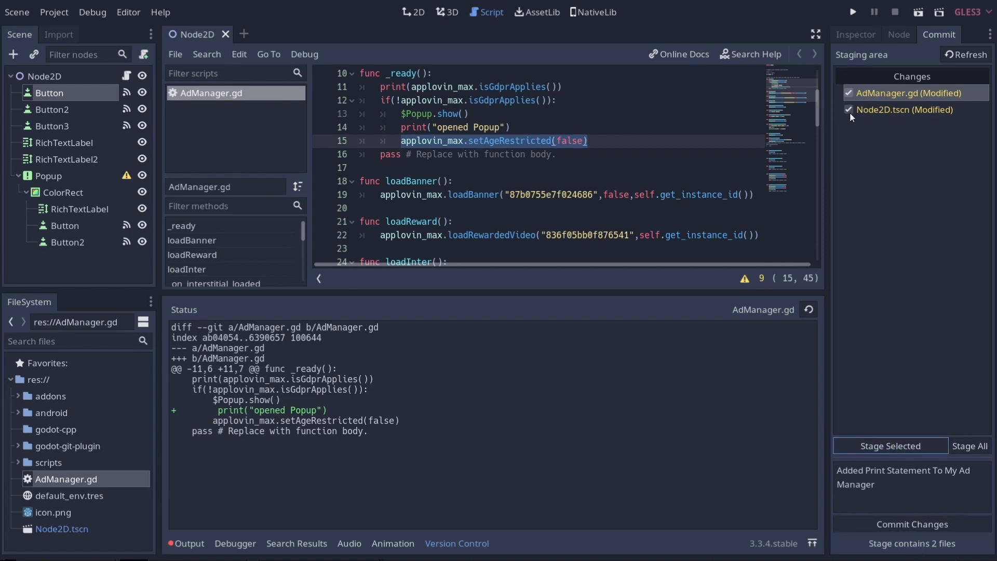
Unstage Node2D.tscn via Refresh, then commit AdManager.gd alone with that message.
click(905, 110)
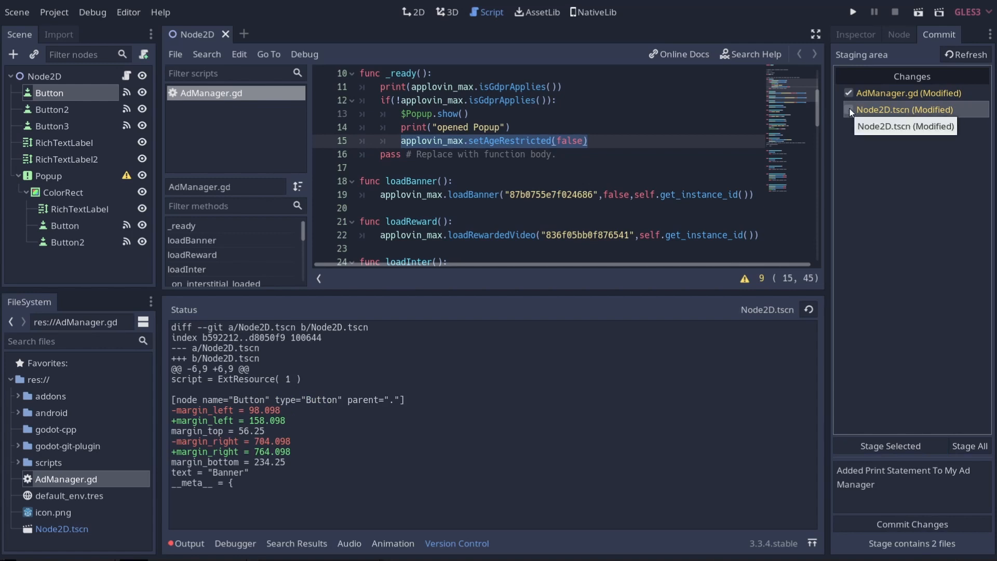
click(848, 110)
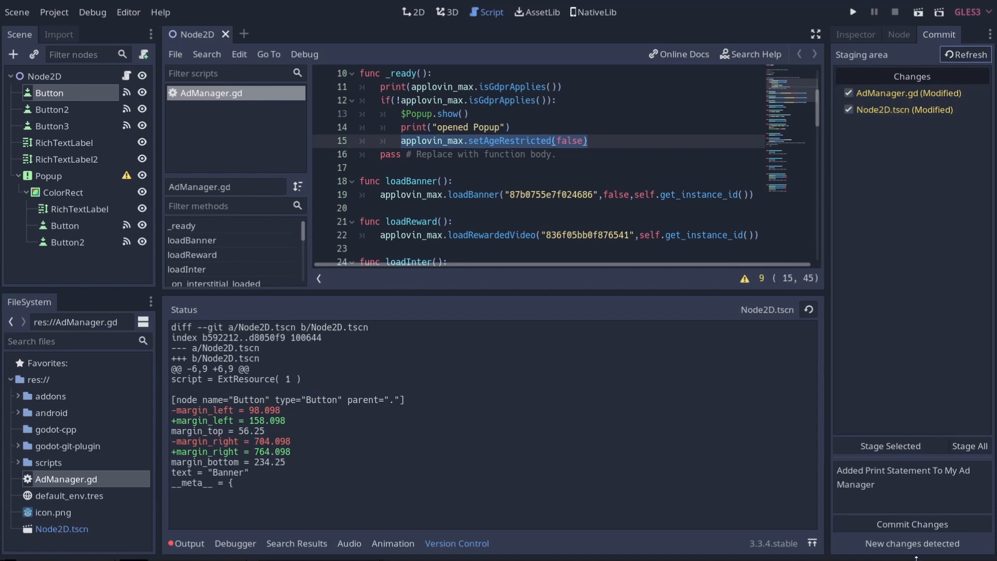
click(912, 523)
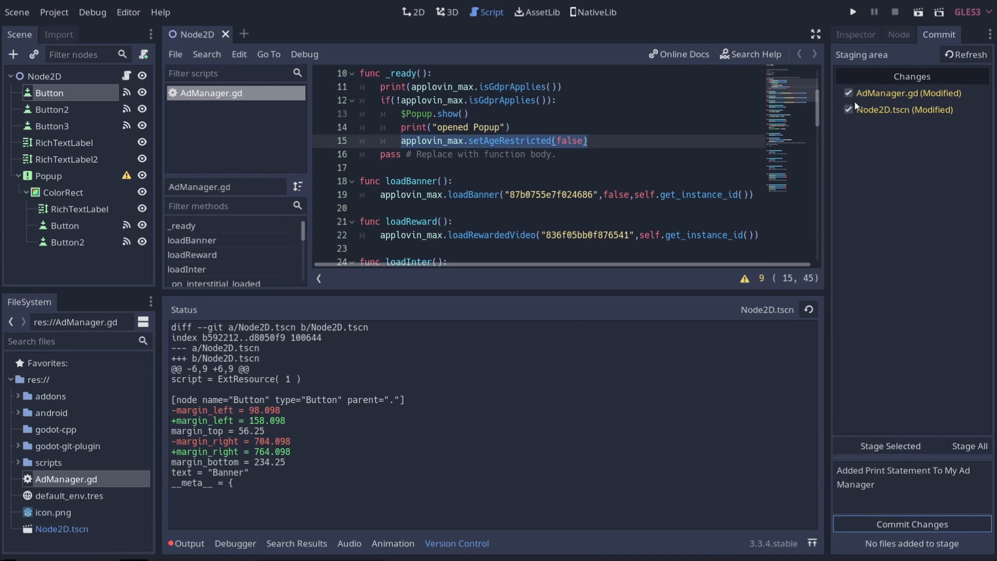
click(848, 110)
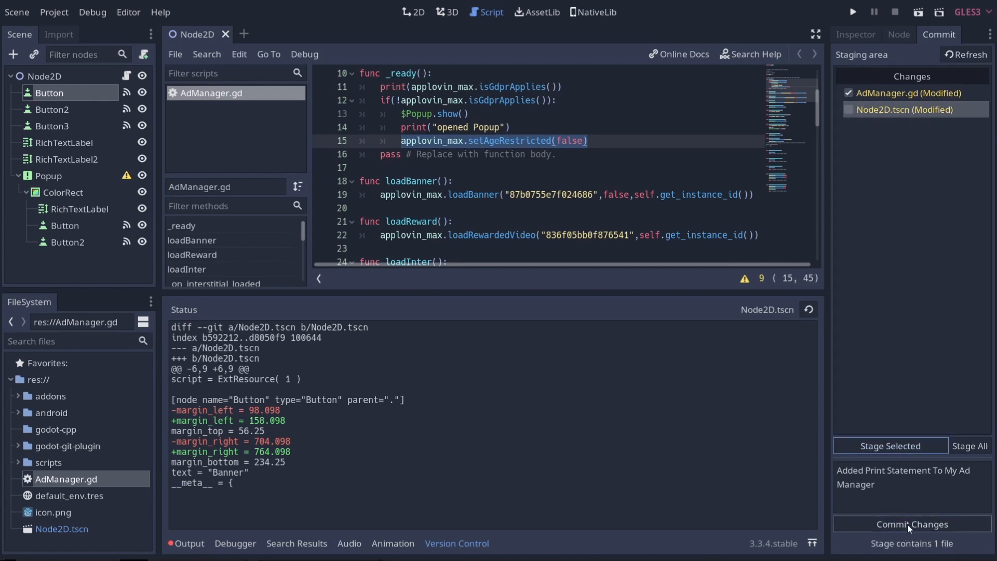
click(911, 524)
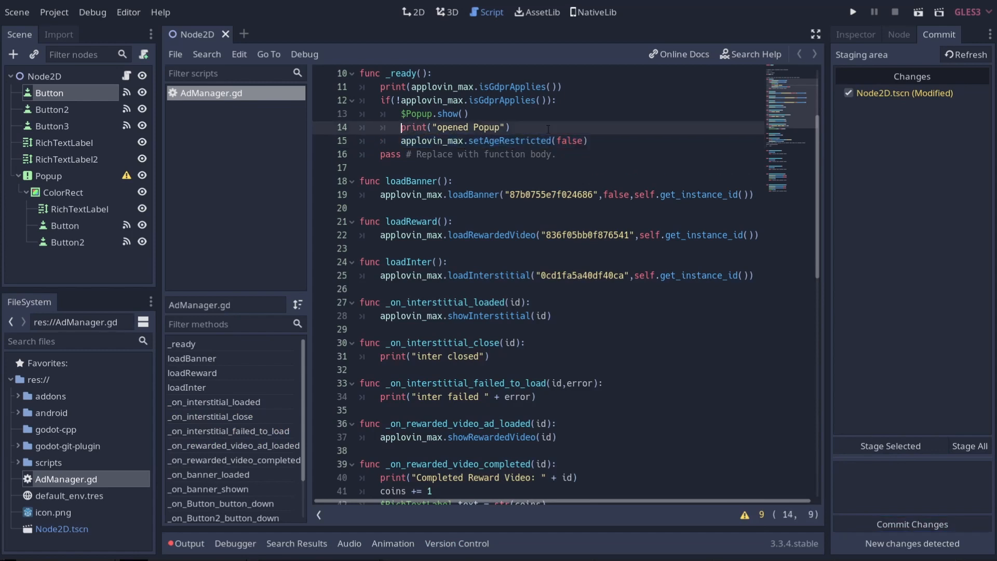
Save the script without its print line, inspect the Node2D.tscn diff and stage both modified files.
key(ctrl+s)
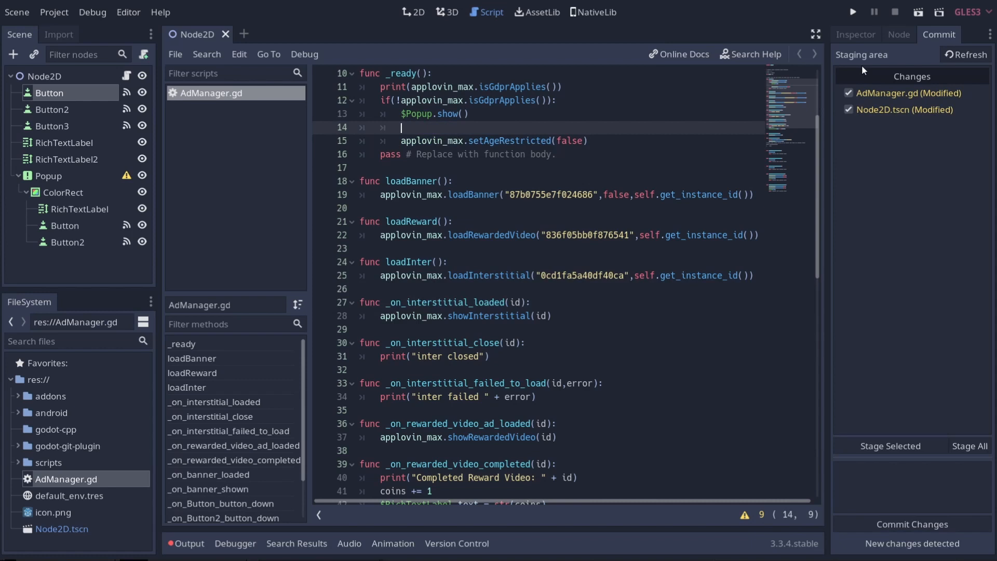
click(968, 447)
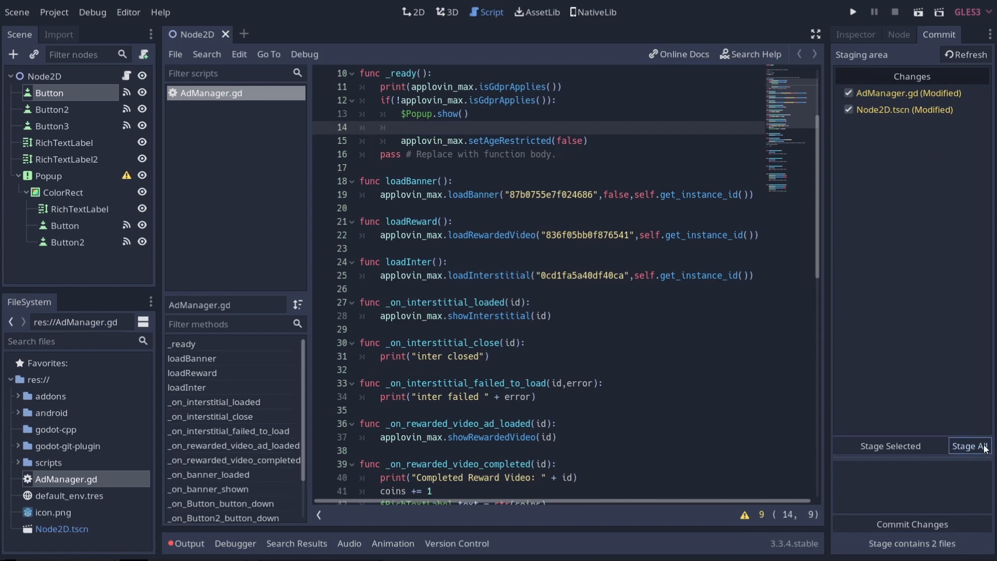
mouse_move(941, 557)
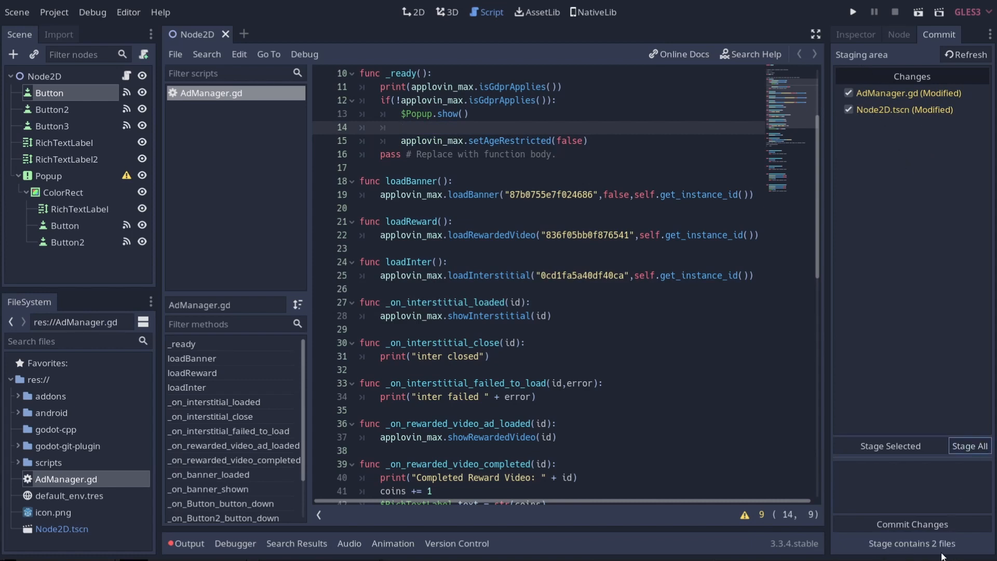
mouse_move(967, 54)
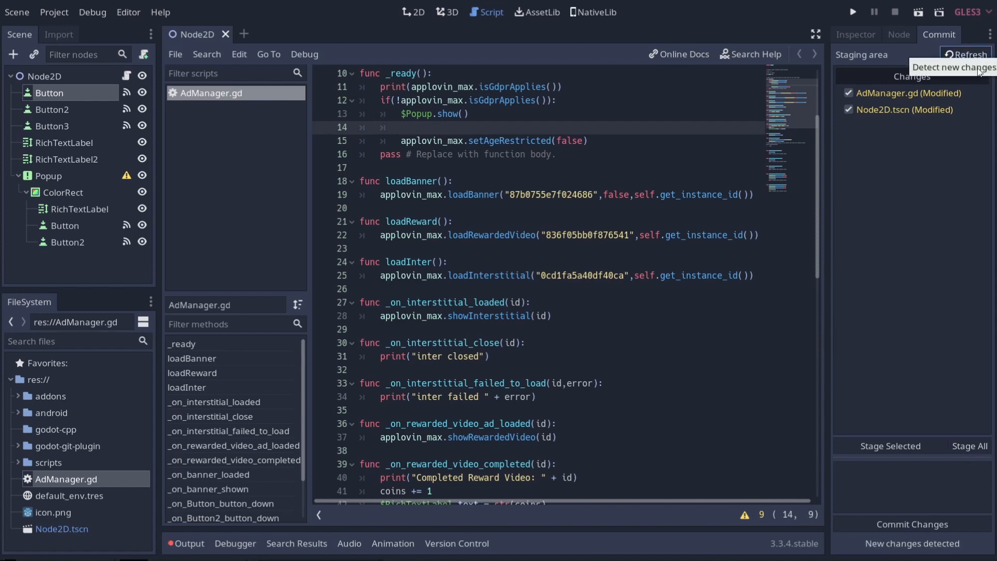
mouse_move(941, 536)
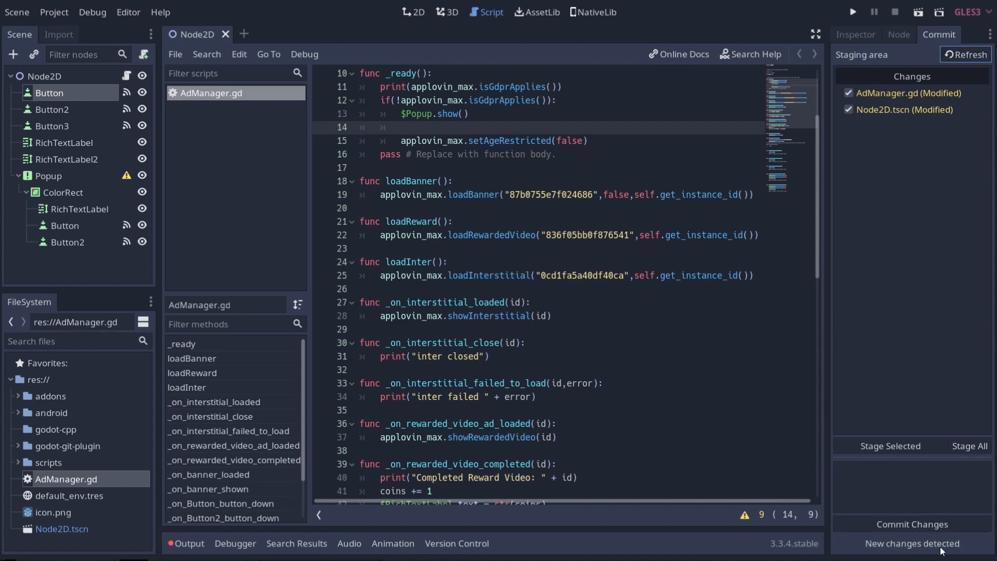
click(916, 110)
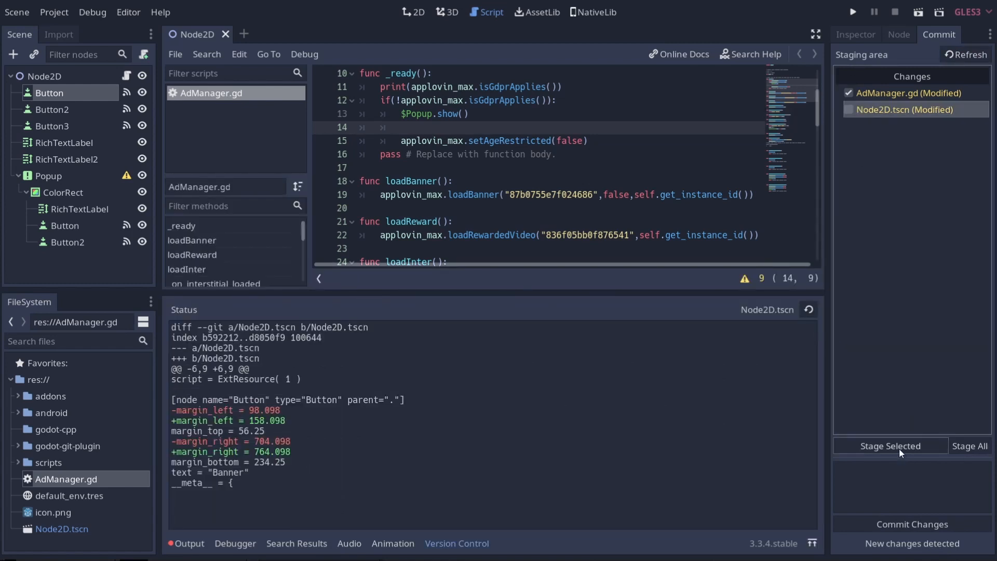
click(890, 445)
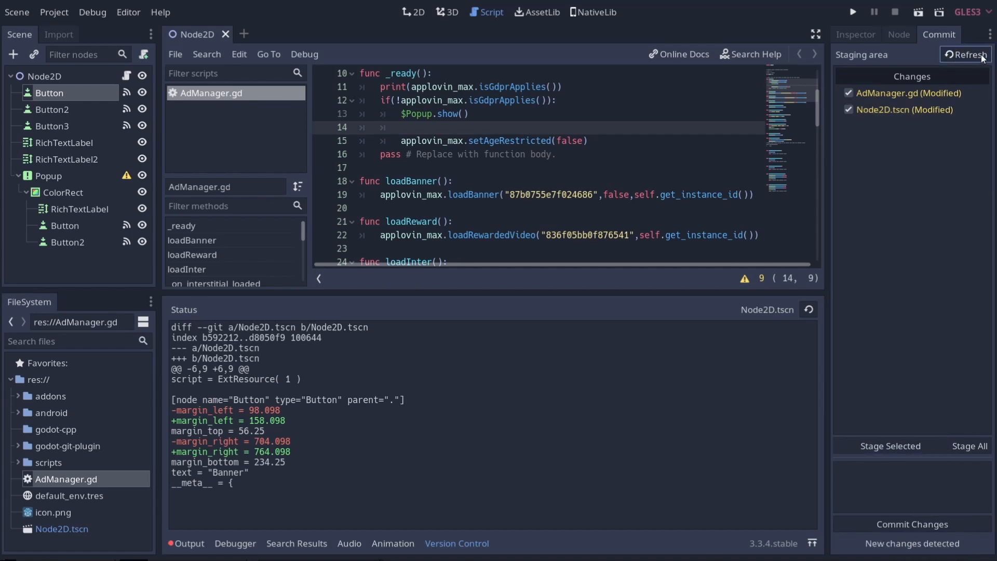
mouse_move(981, 59)
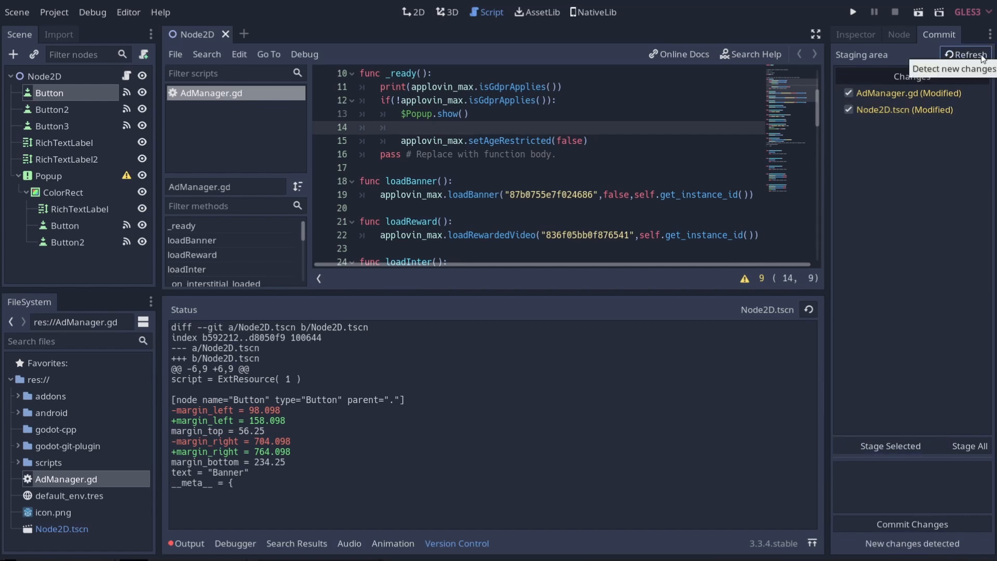
mouse_move(809, 499)
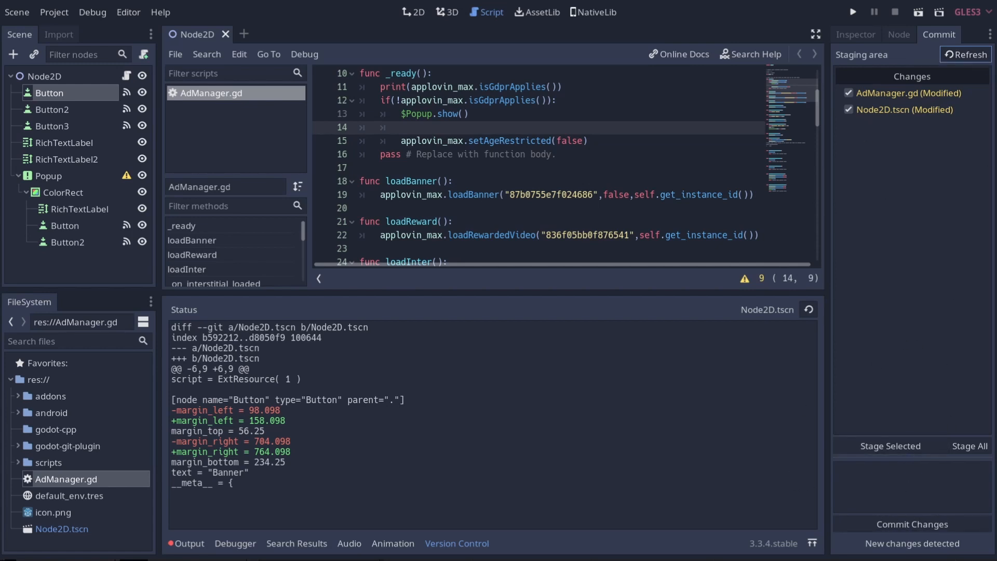
mouse_move(930, 297)
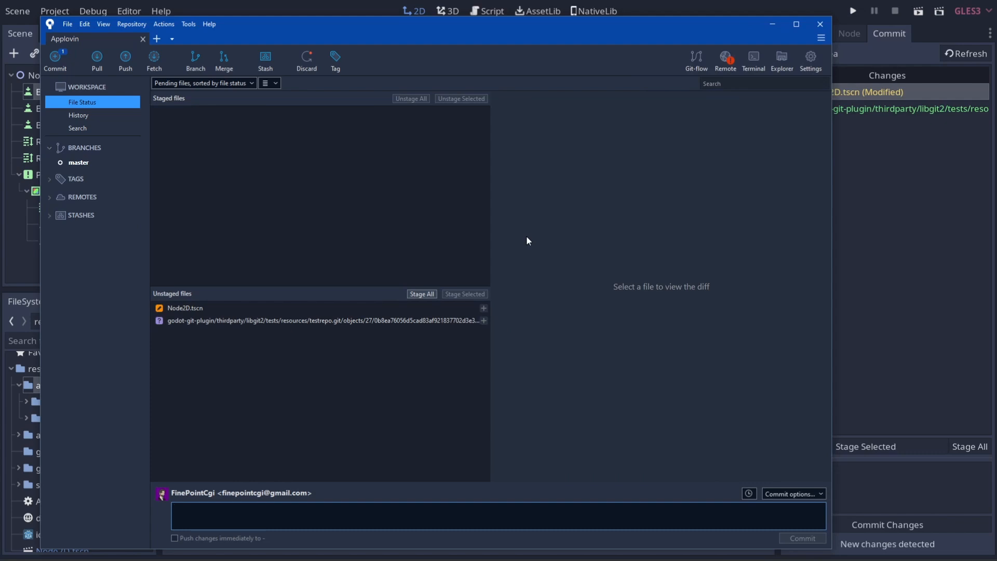
Check Sourcetree's File menu, view the Node2D.tscn margin diff, then bring up GitHub Desktop.
click(67, 24)
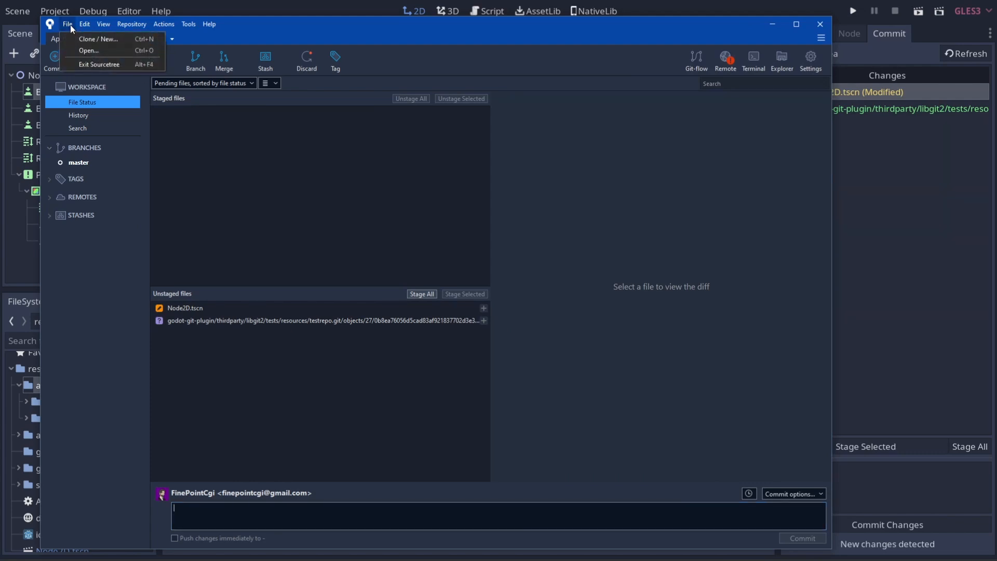
click(66, 24)
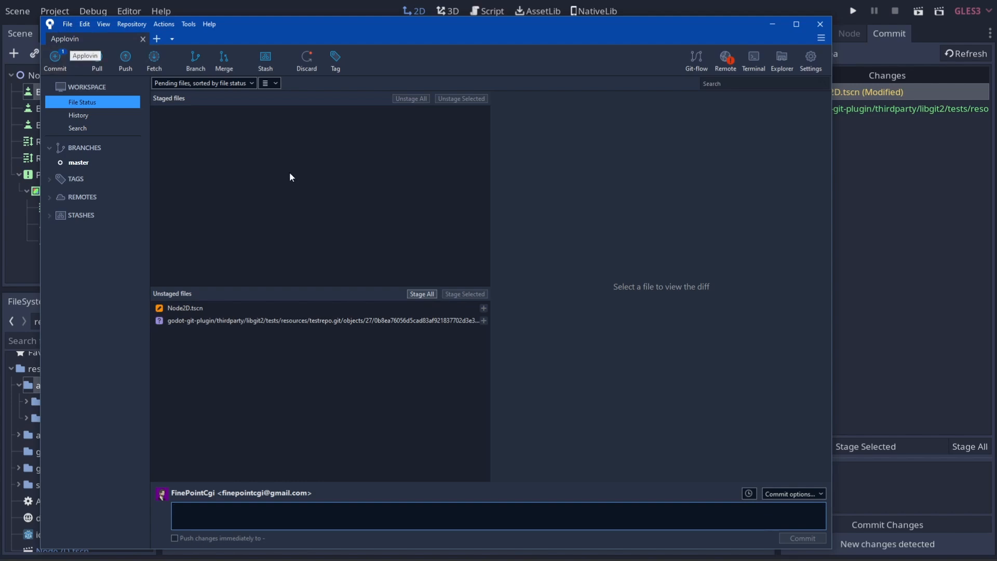
click(185, 307)
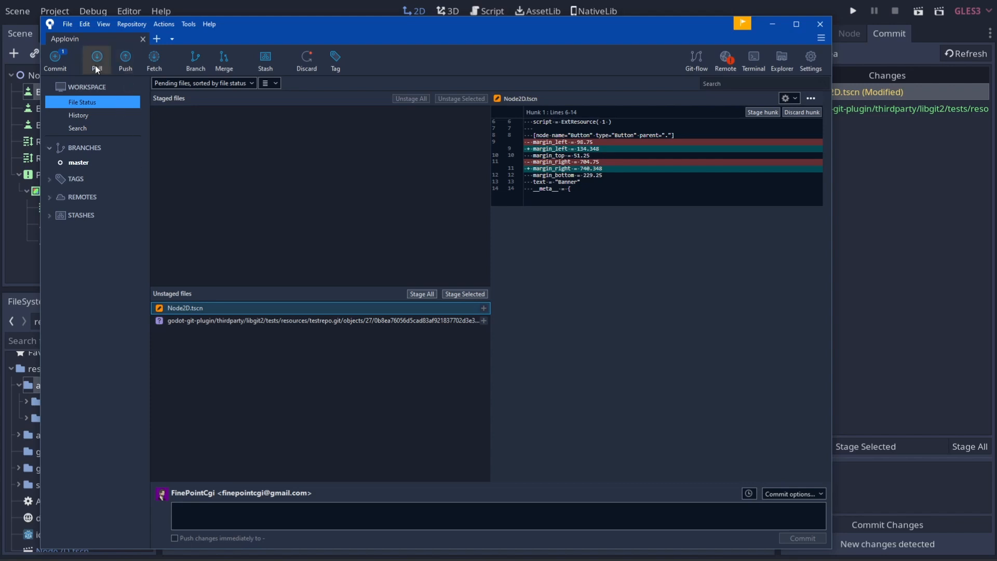
mouse_move(224, 62)
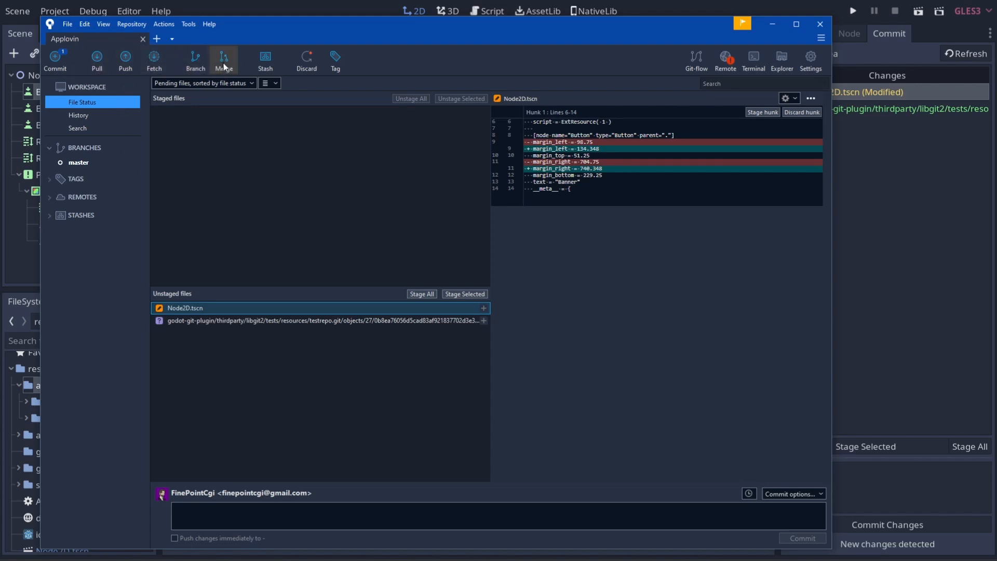
mouse_move(228, 133)
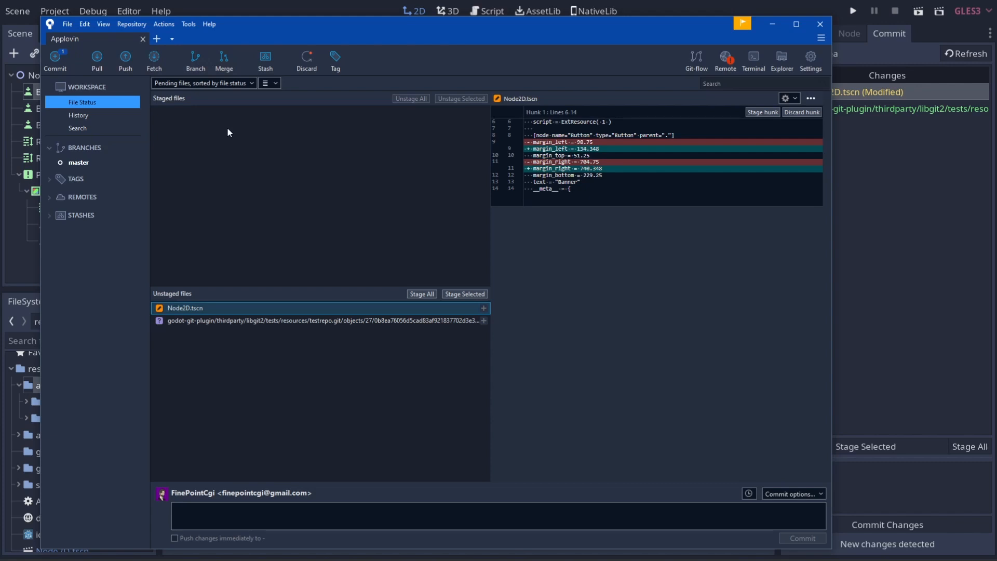
mouse_move(249, 227)
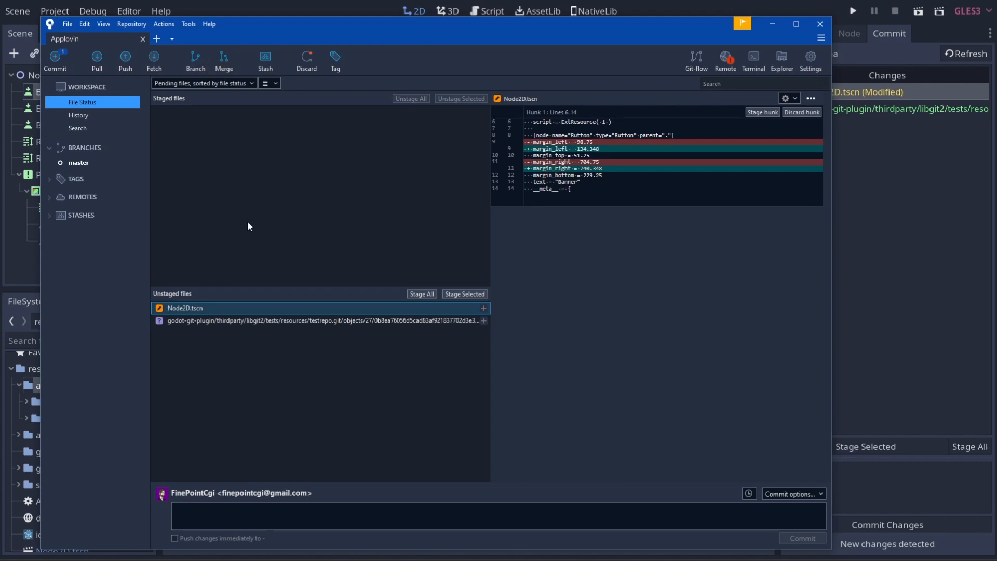
mouse_move(272, 265)
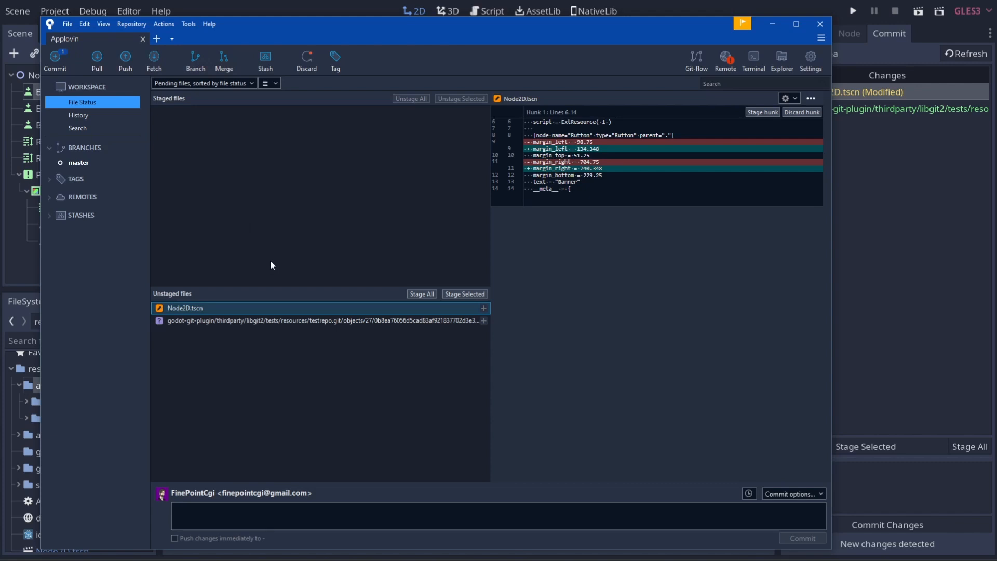
mouse_move(275, 270)
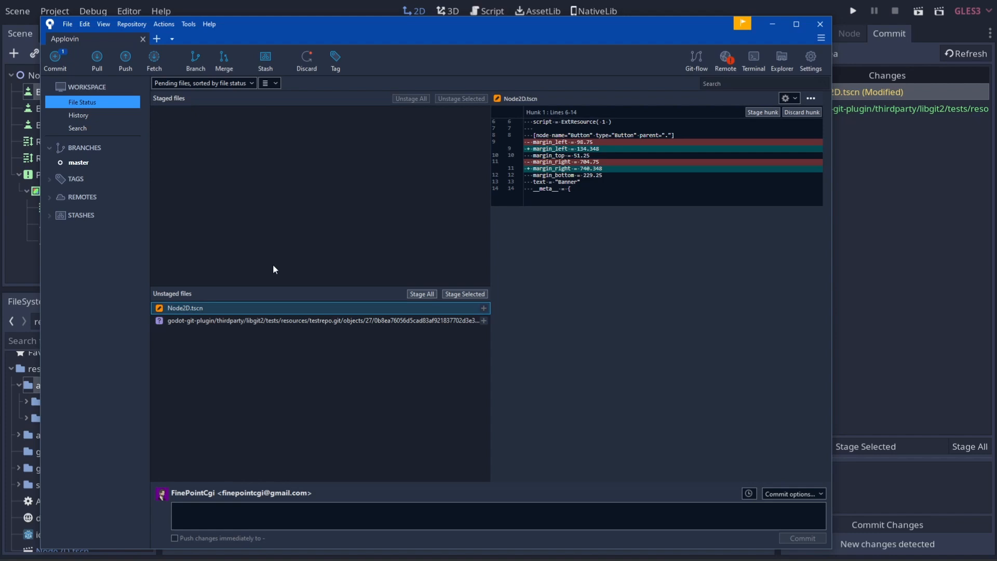
mouse_move(236, 411)
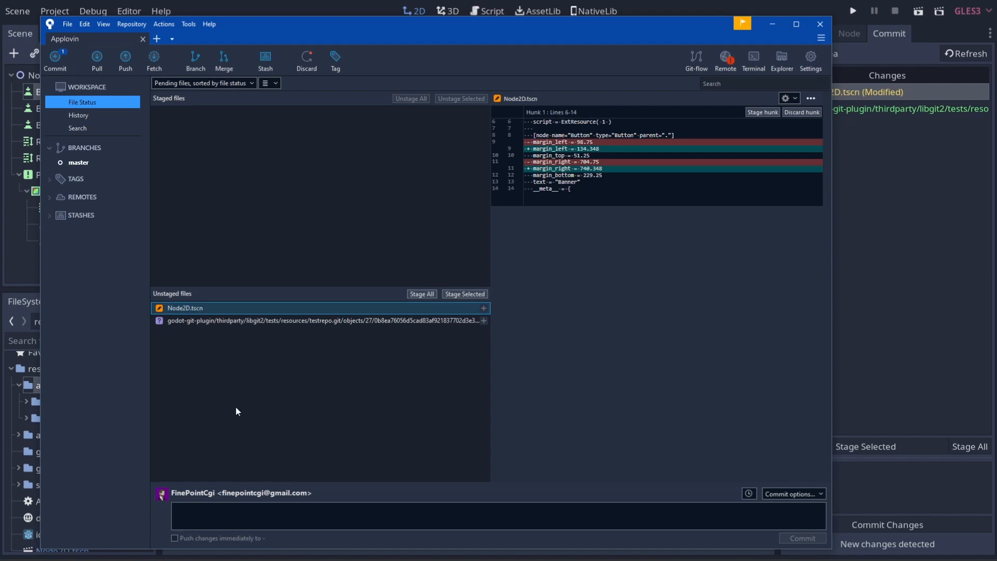
key(Super)
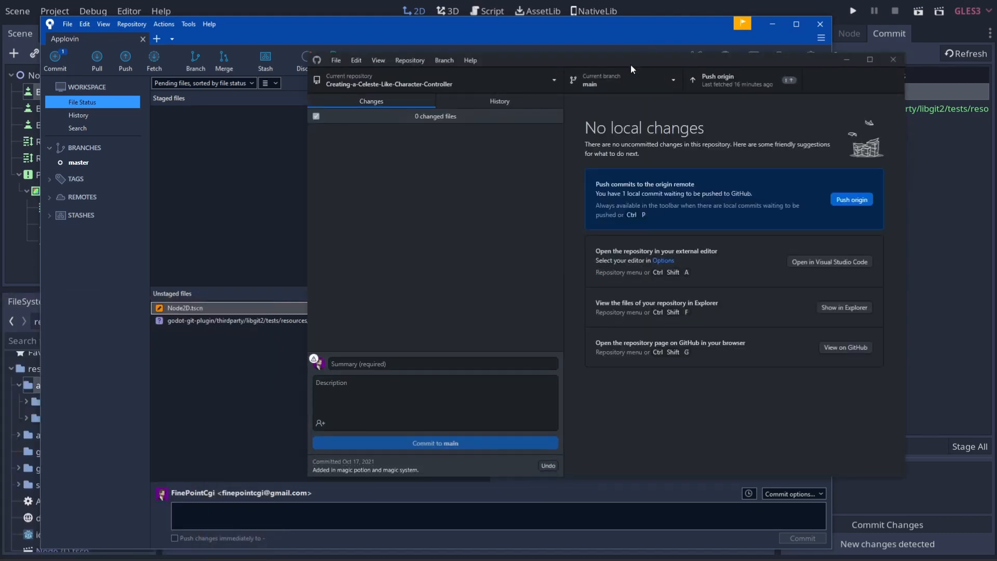
Add the local Applovin repository and review the diffs of its two changed files, including Node2D.tscn margins.
click(335, 60)
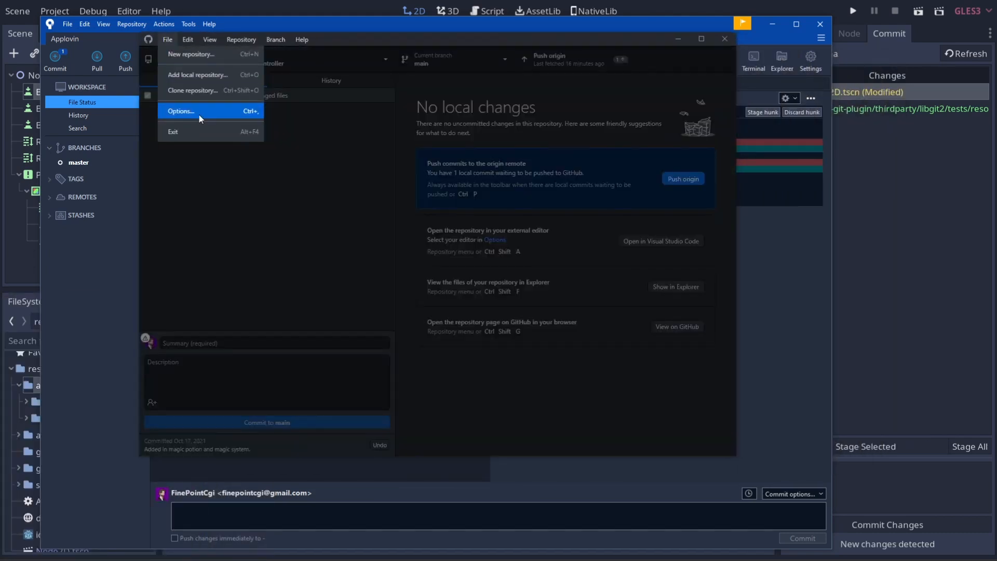
click(198, 75)
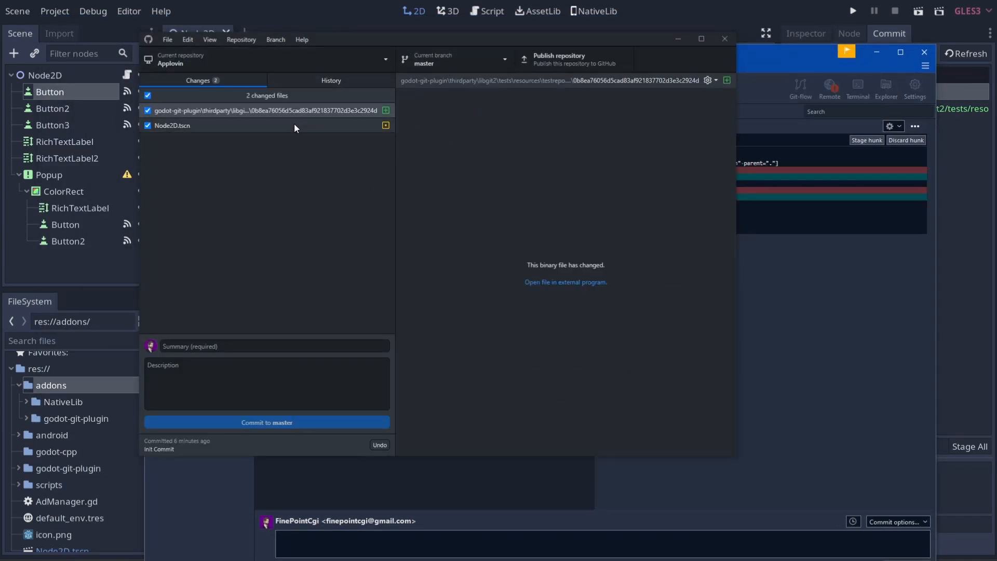
click(264, 110)
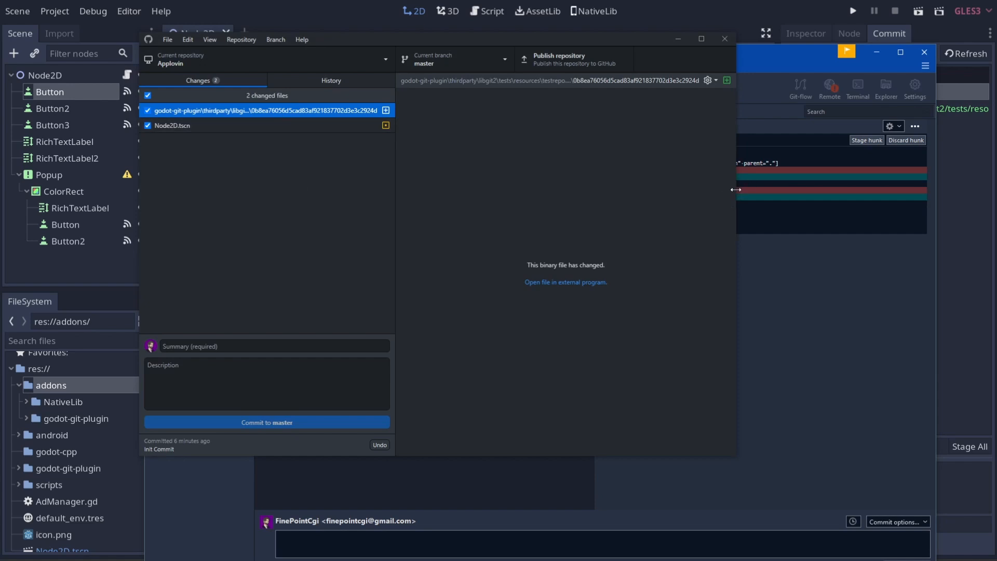
click(172, 125)
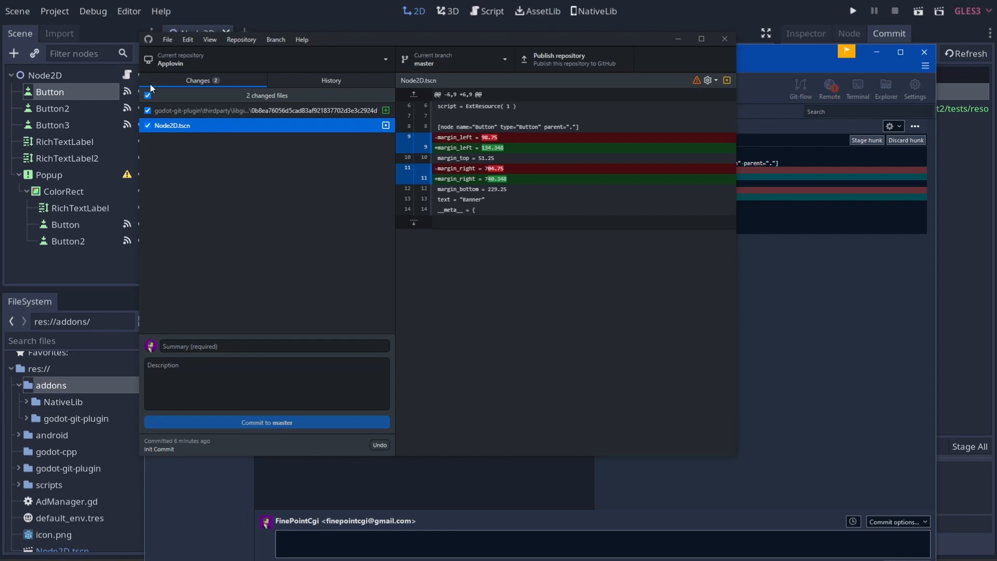
mouse_move(328, 175)
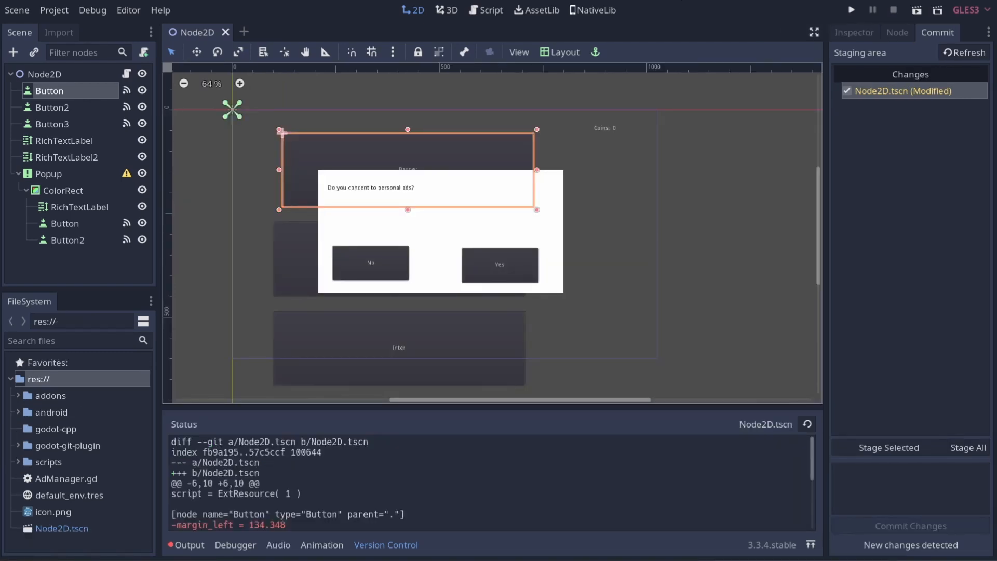
mouse_move(559, 133)
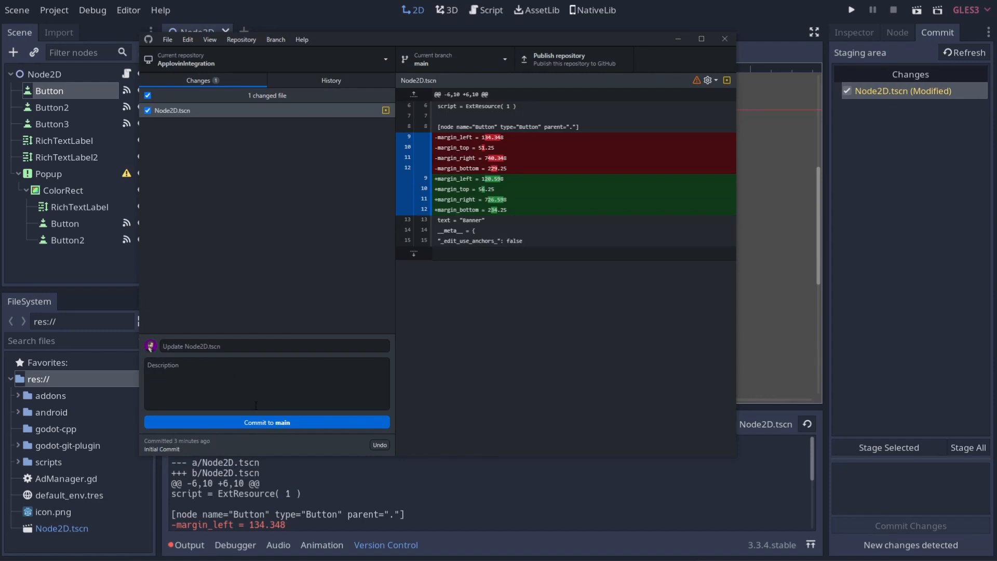
mouse_move(270, 447)
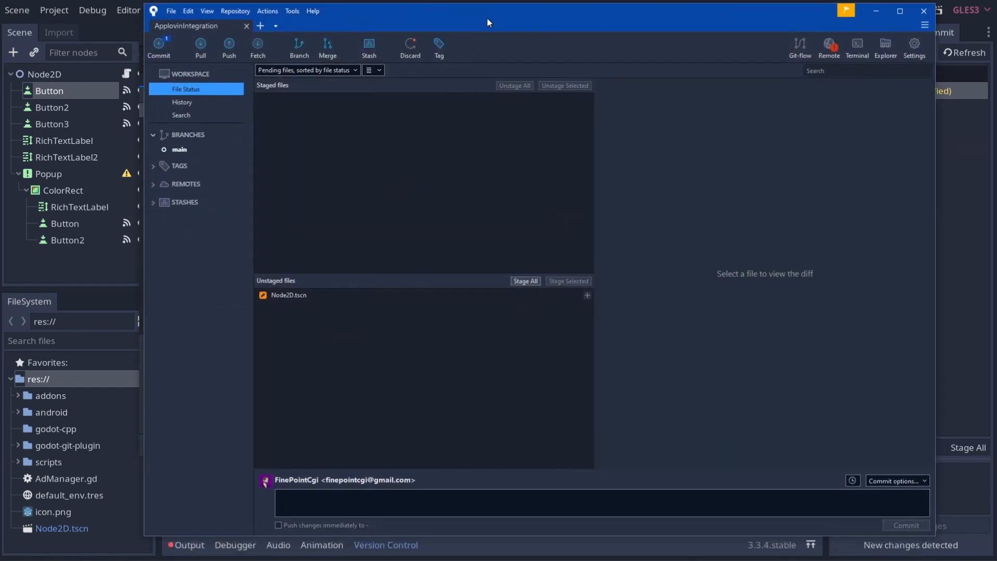
mouse_move(349, 317)
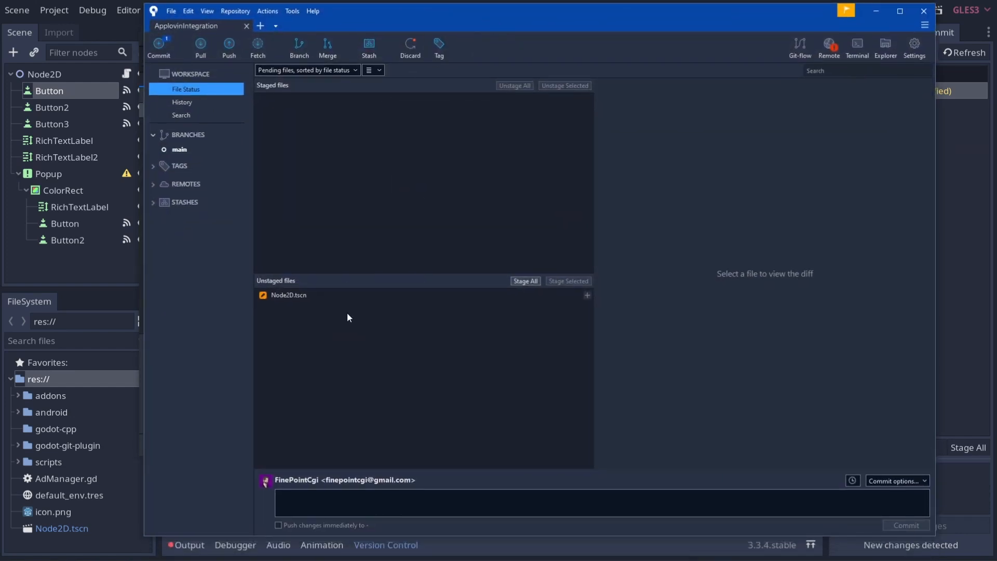